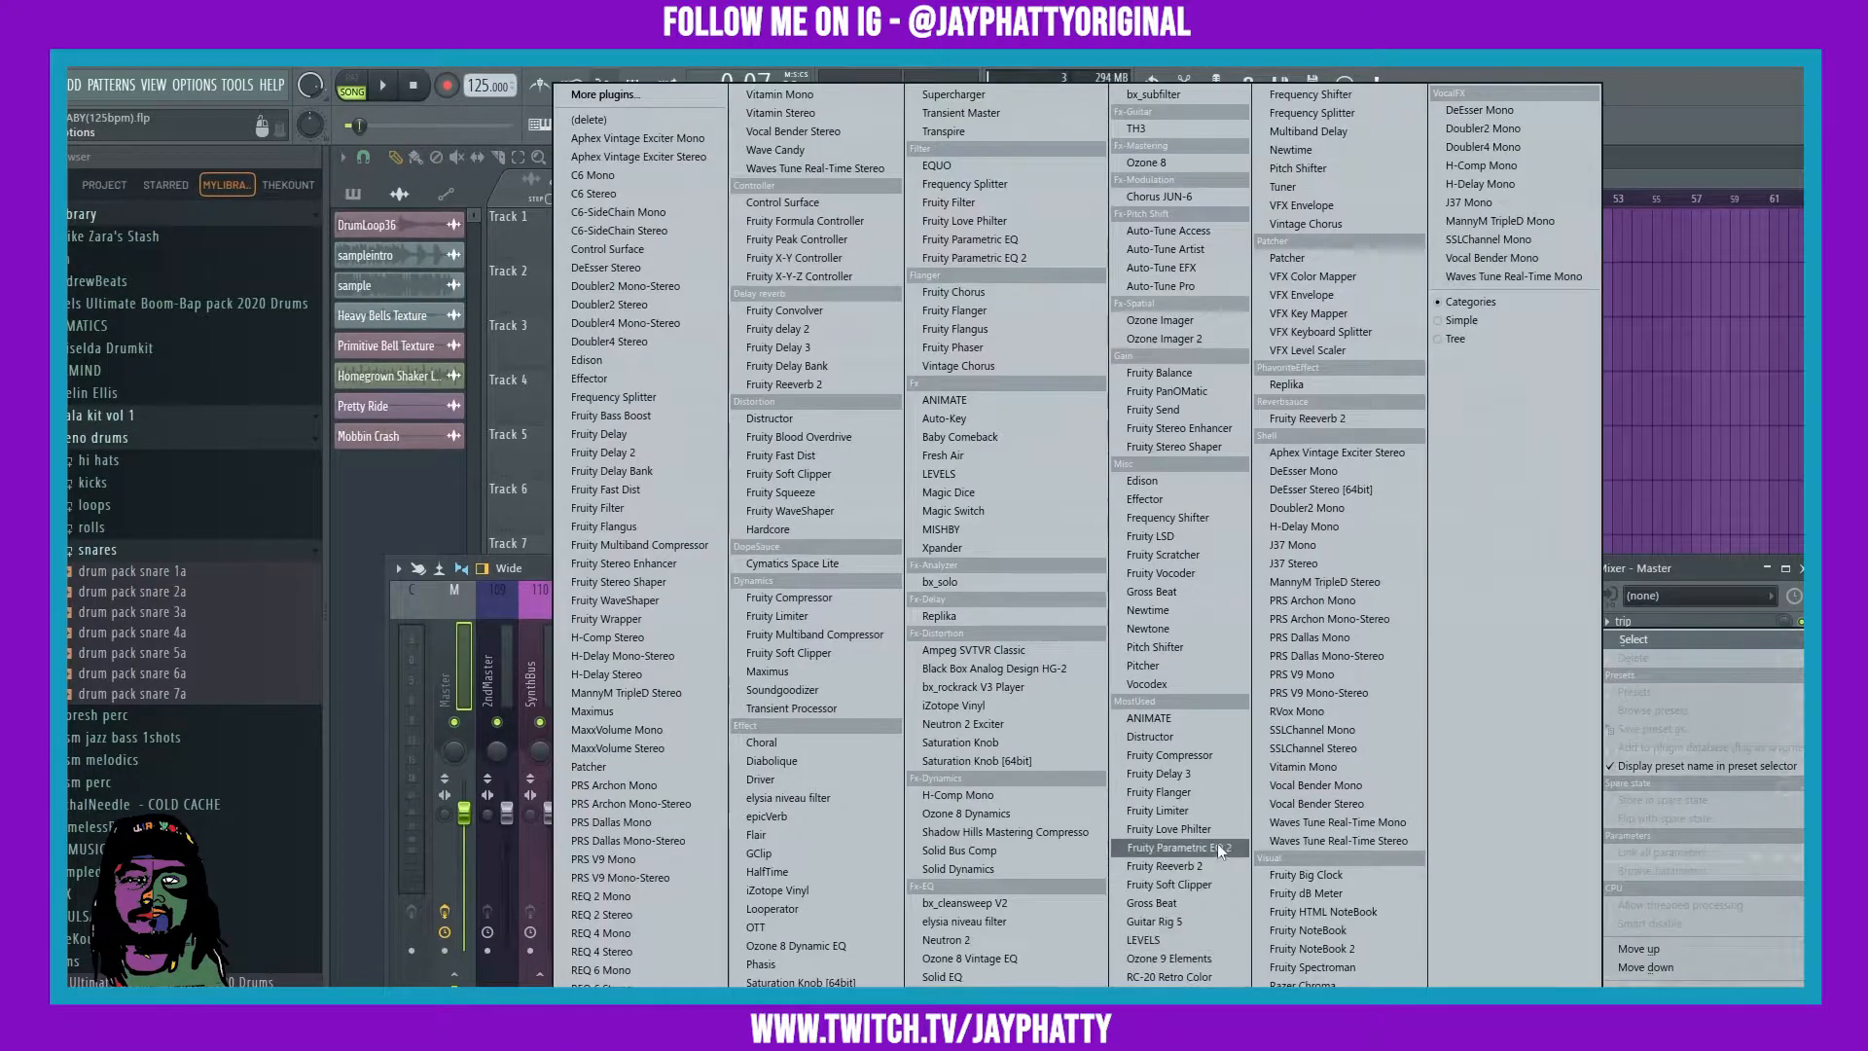
- Load Fruity Parametric EQ 2 on the master, cut the highs and nudge the low shelf up
{"action": "left_click", "coordinate": [1171, 849]}
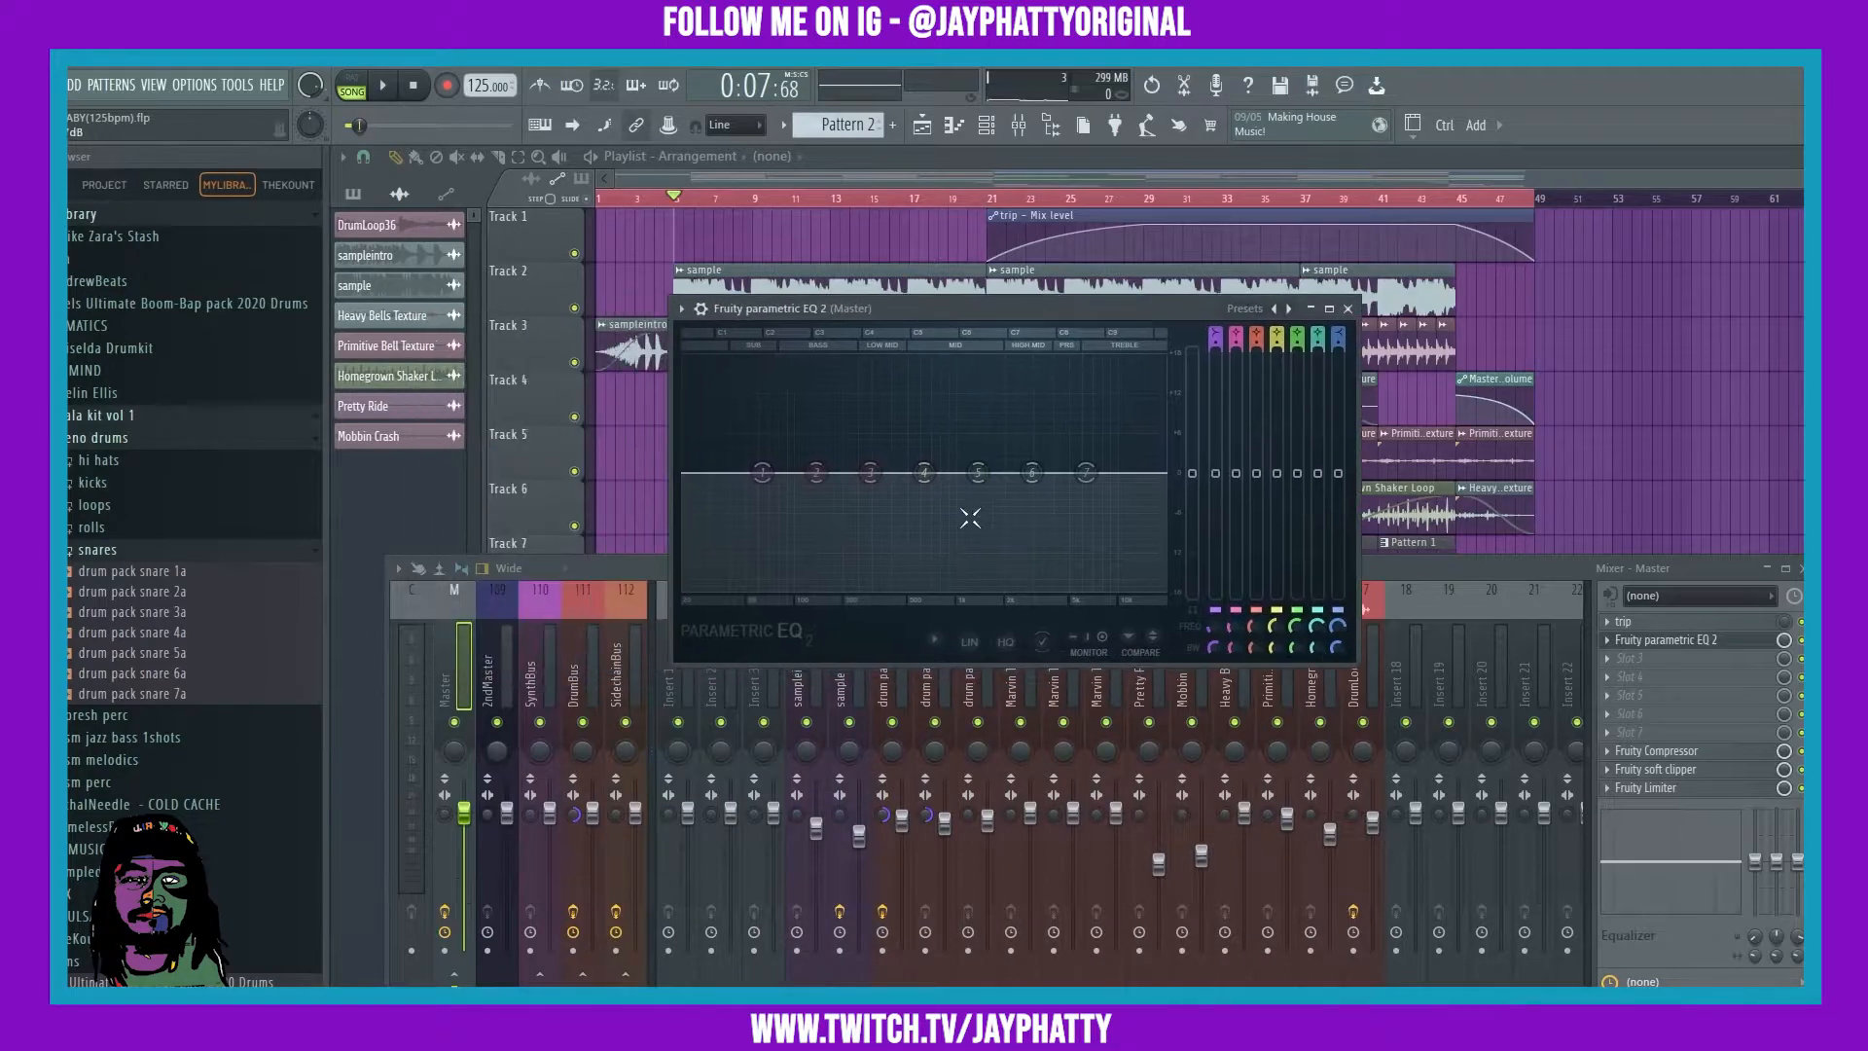
{"action": "left_click_drag", "start_coordinate": [1084, 472], "coordinate": [1096, 560]}
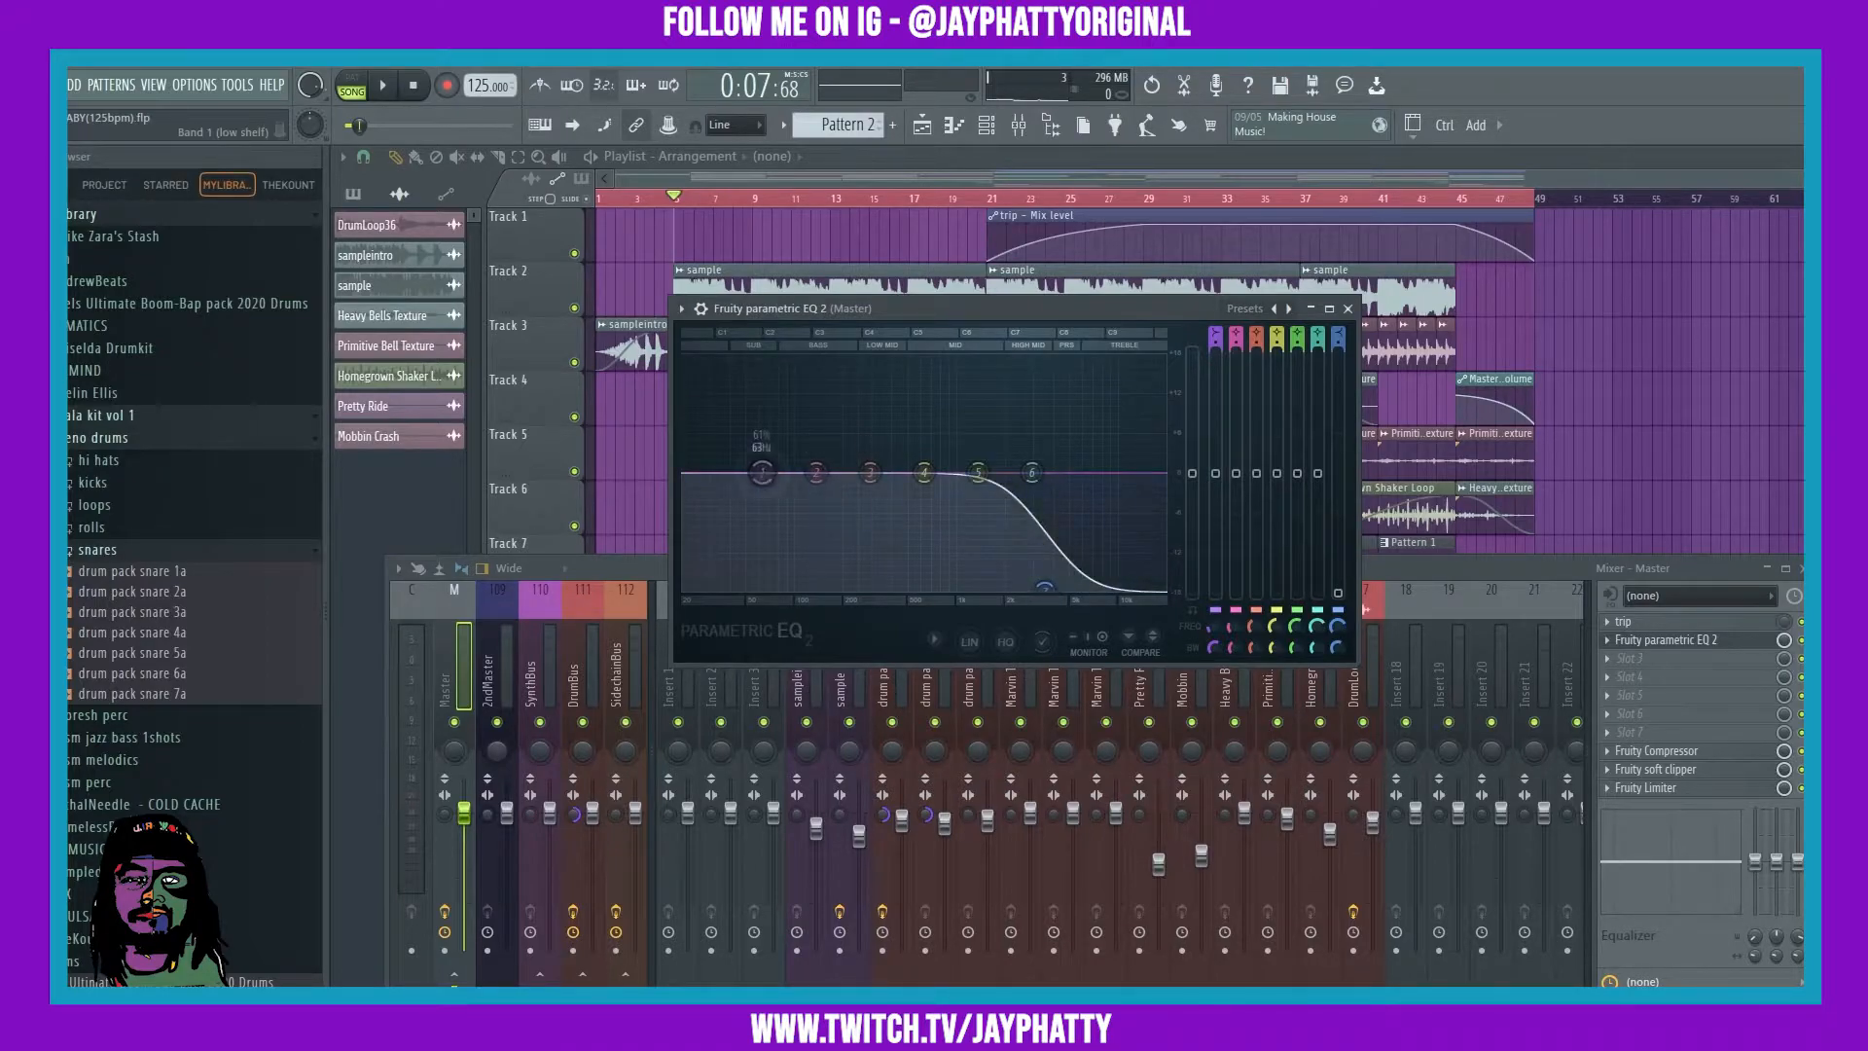
{"action": "left_click_drag", "start_coordinate": [761, 470], "coordinate": [769, 496]}
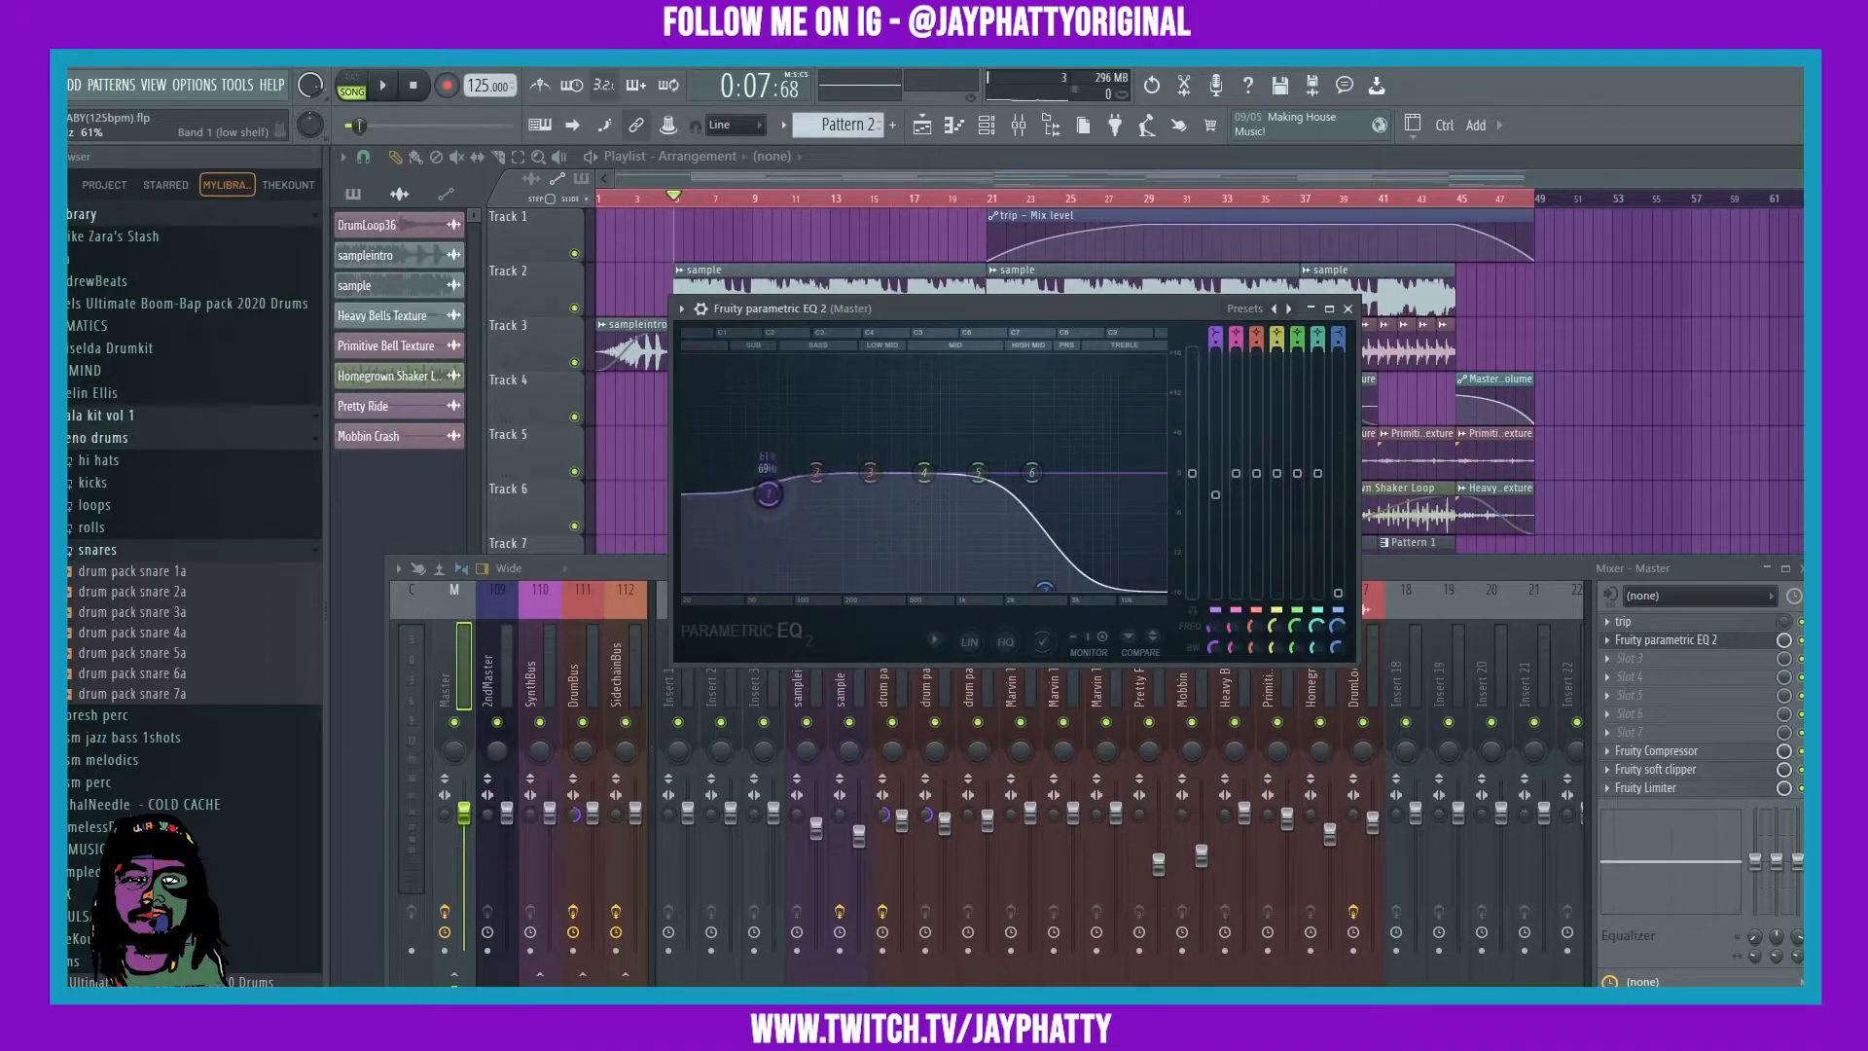
- Reset the low shelf band to flat and stop playback after hearing the high cut
{"action": "right_click", "coordinate": [1037, 580]}
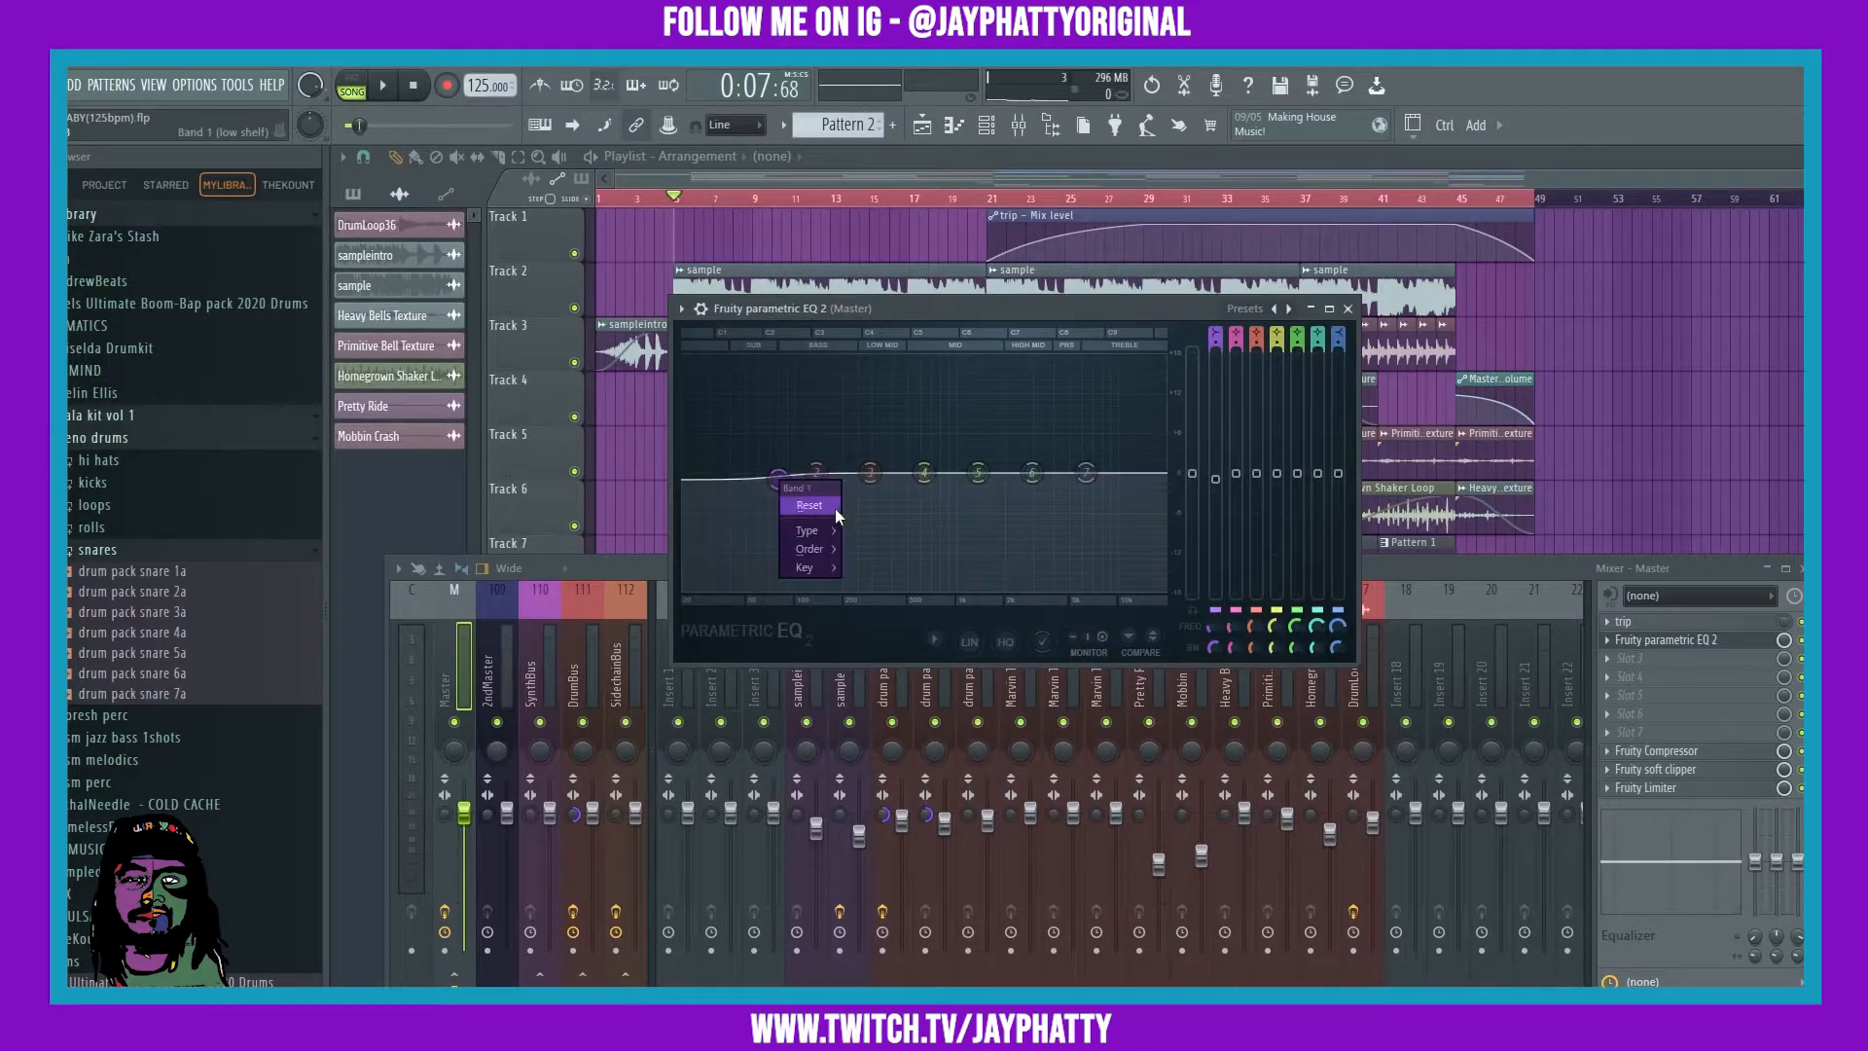
{"action": "left_click", "coordinate": [810, 506]}
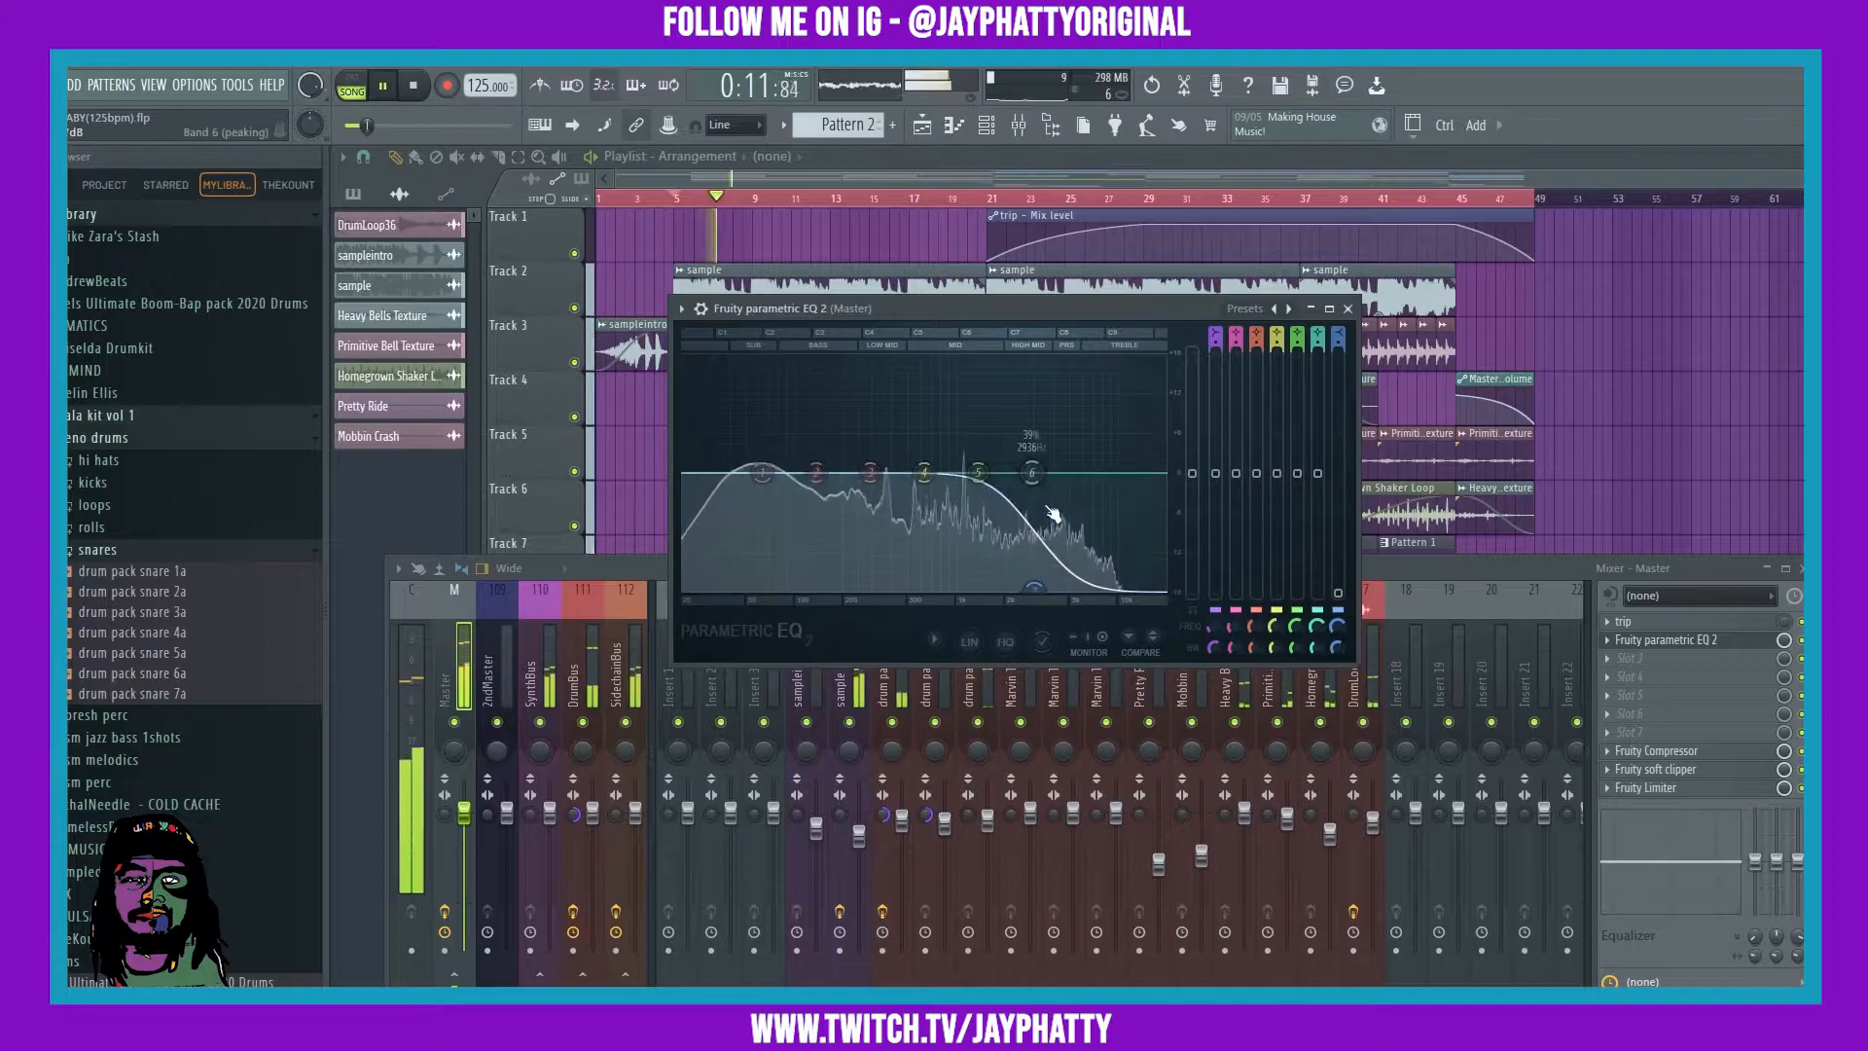
{"action": "left_click", "coordinate": [409, 86]}
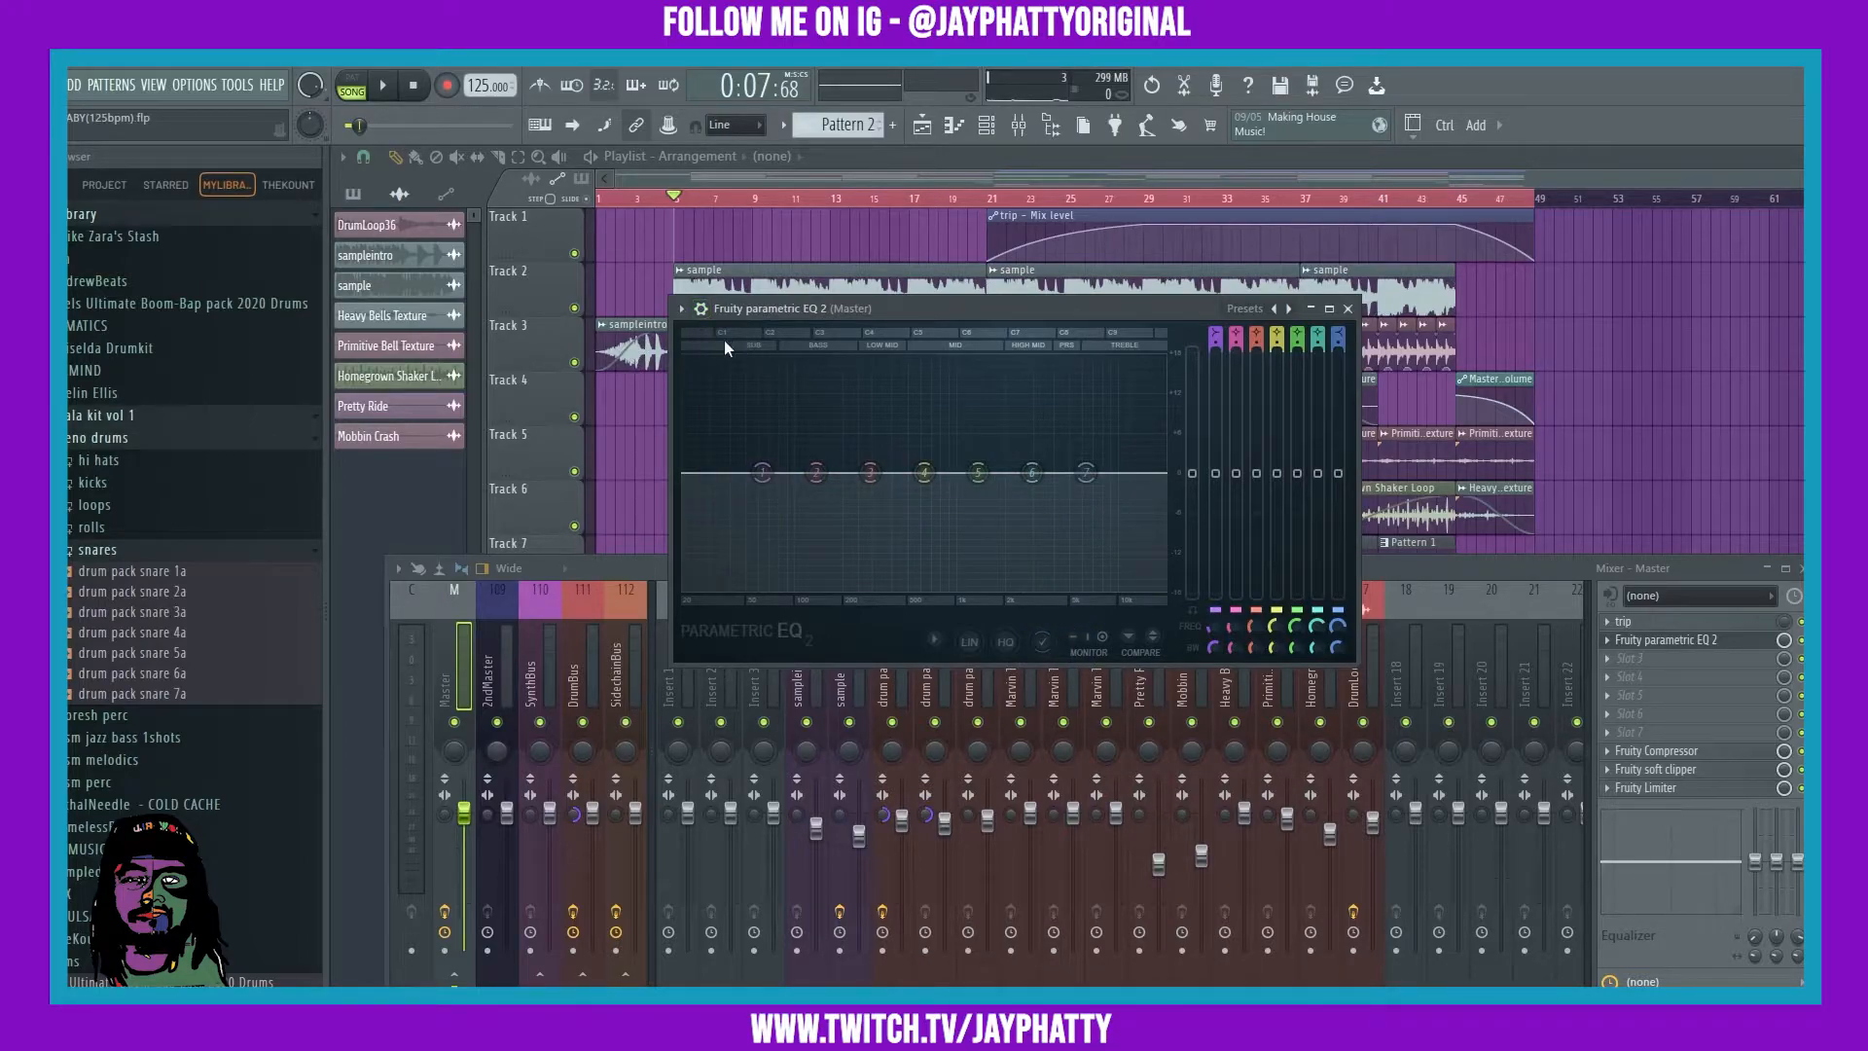
- Load the '30Hz - 18kHz cut' preset from the plugin's presets menu
{"action": "left_click", "coordinate": [681, 307]}
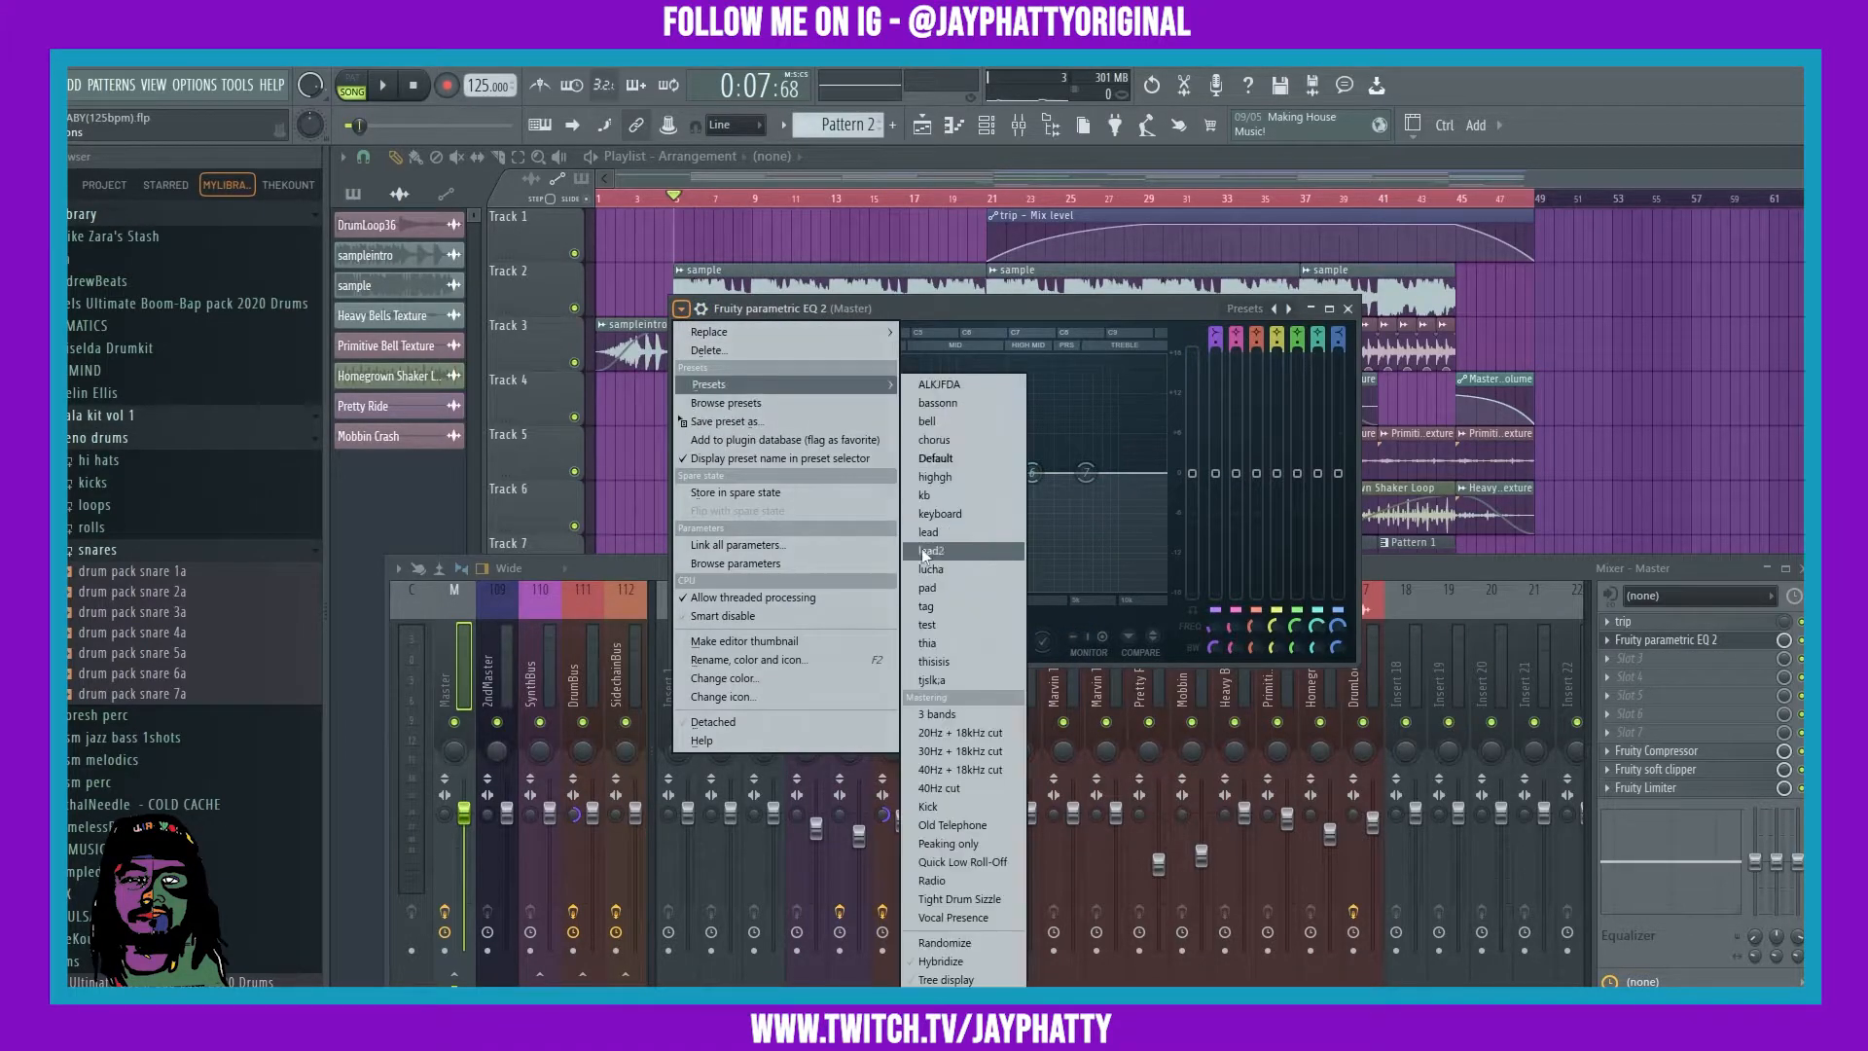
{"action": "mouse_move", "coordinate": [961, 732]}
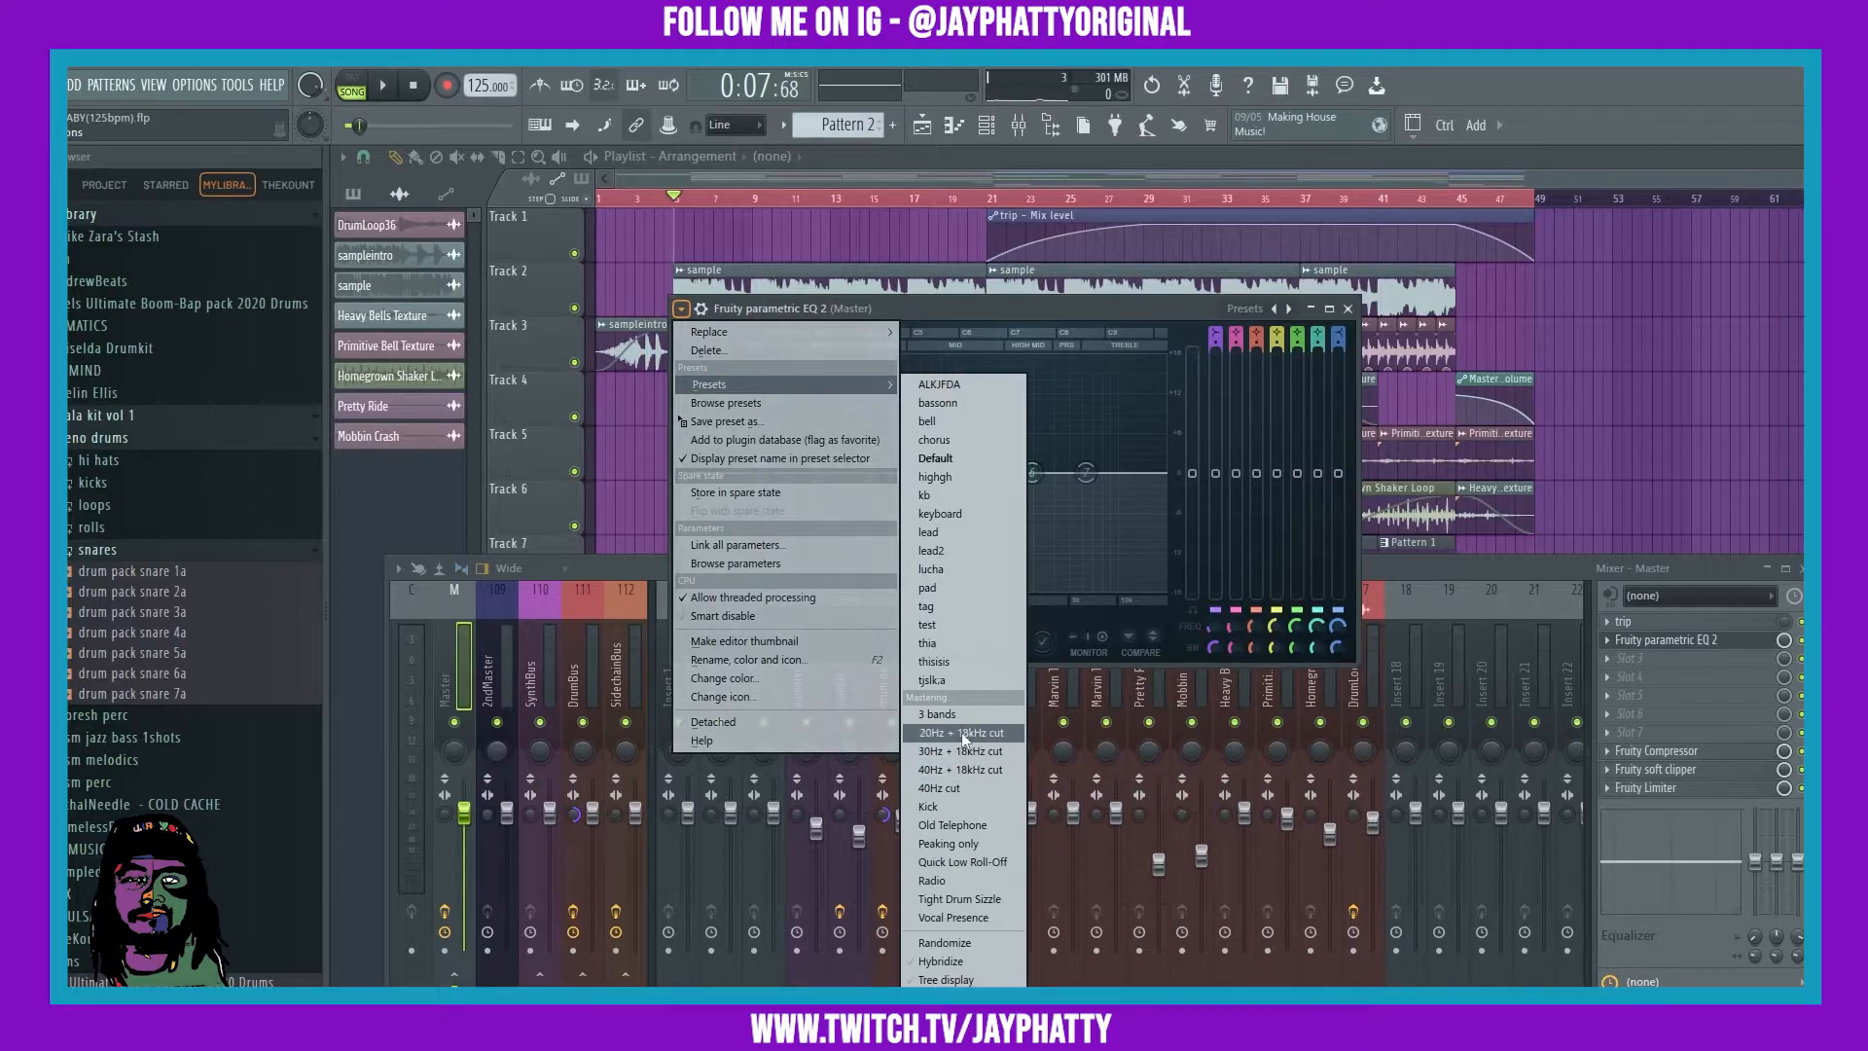
{"action": "left_click", "coordinate": [965, 751]}
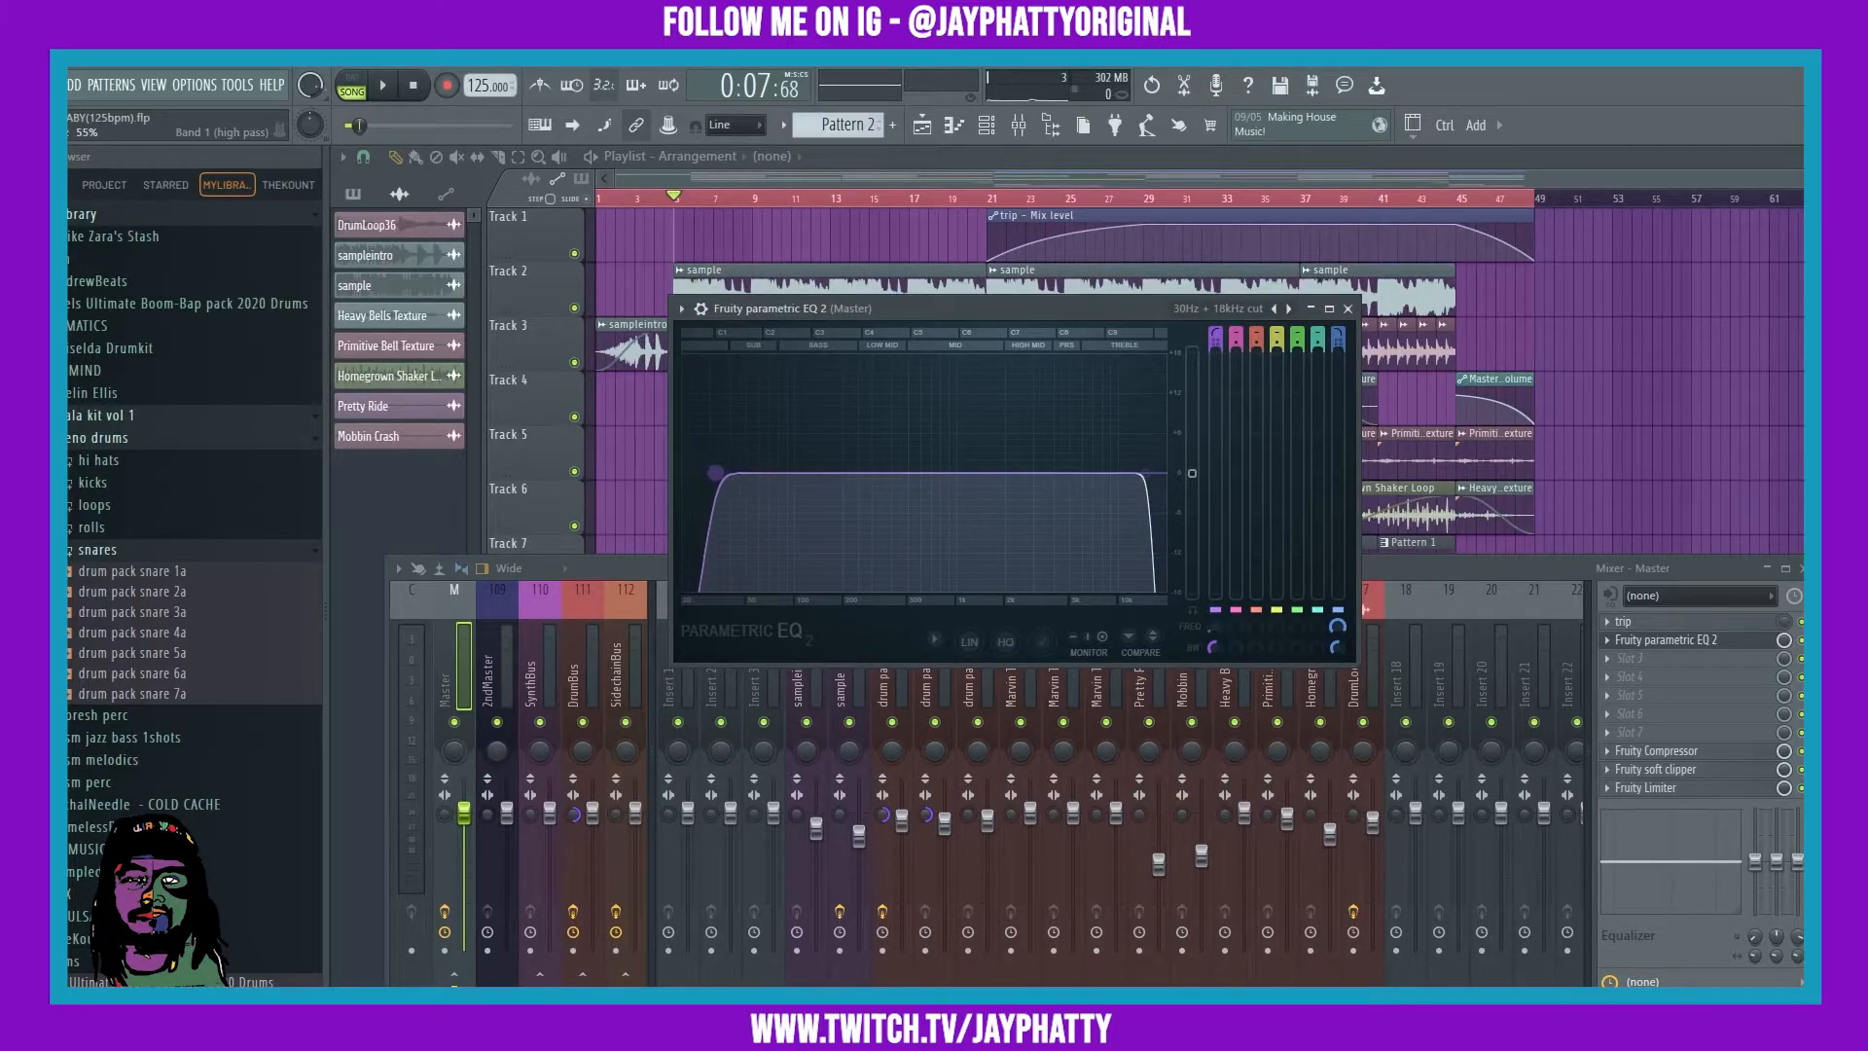
- Widen the high-pass and low-pass cutoffs and play the song through the adjusted EQ
{"action": "left_click_drag", "start_coordinate": [683, 481], "coordinate": [704, 474]}
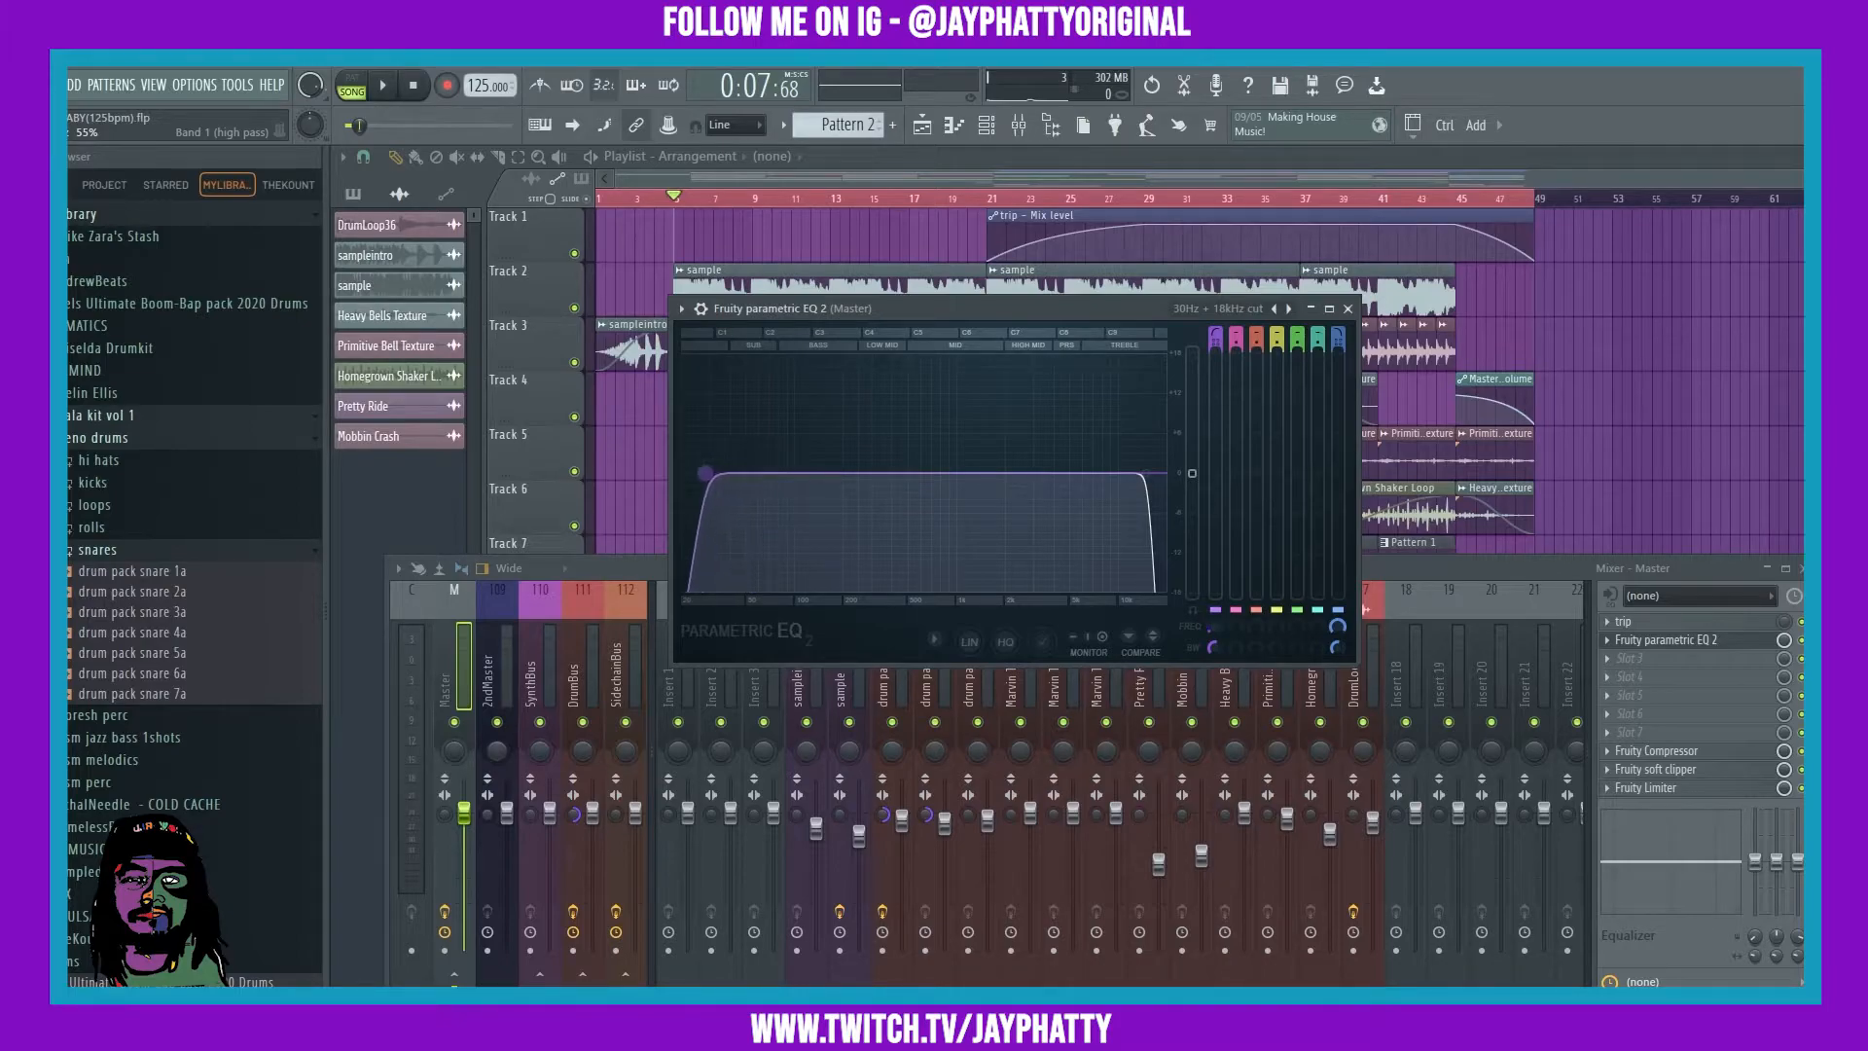
{"action": "left_click_drag", "start_coordinate": [702, 473], "coordinate": [1156, 473]}
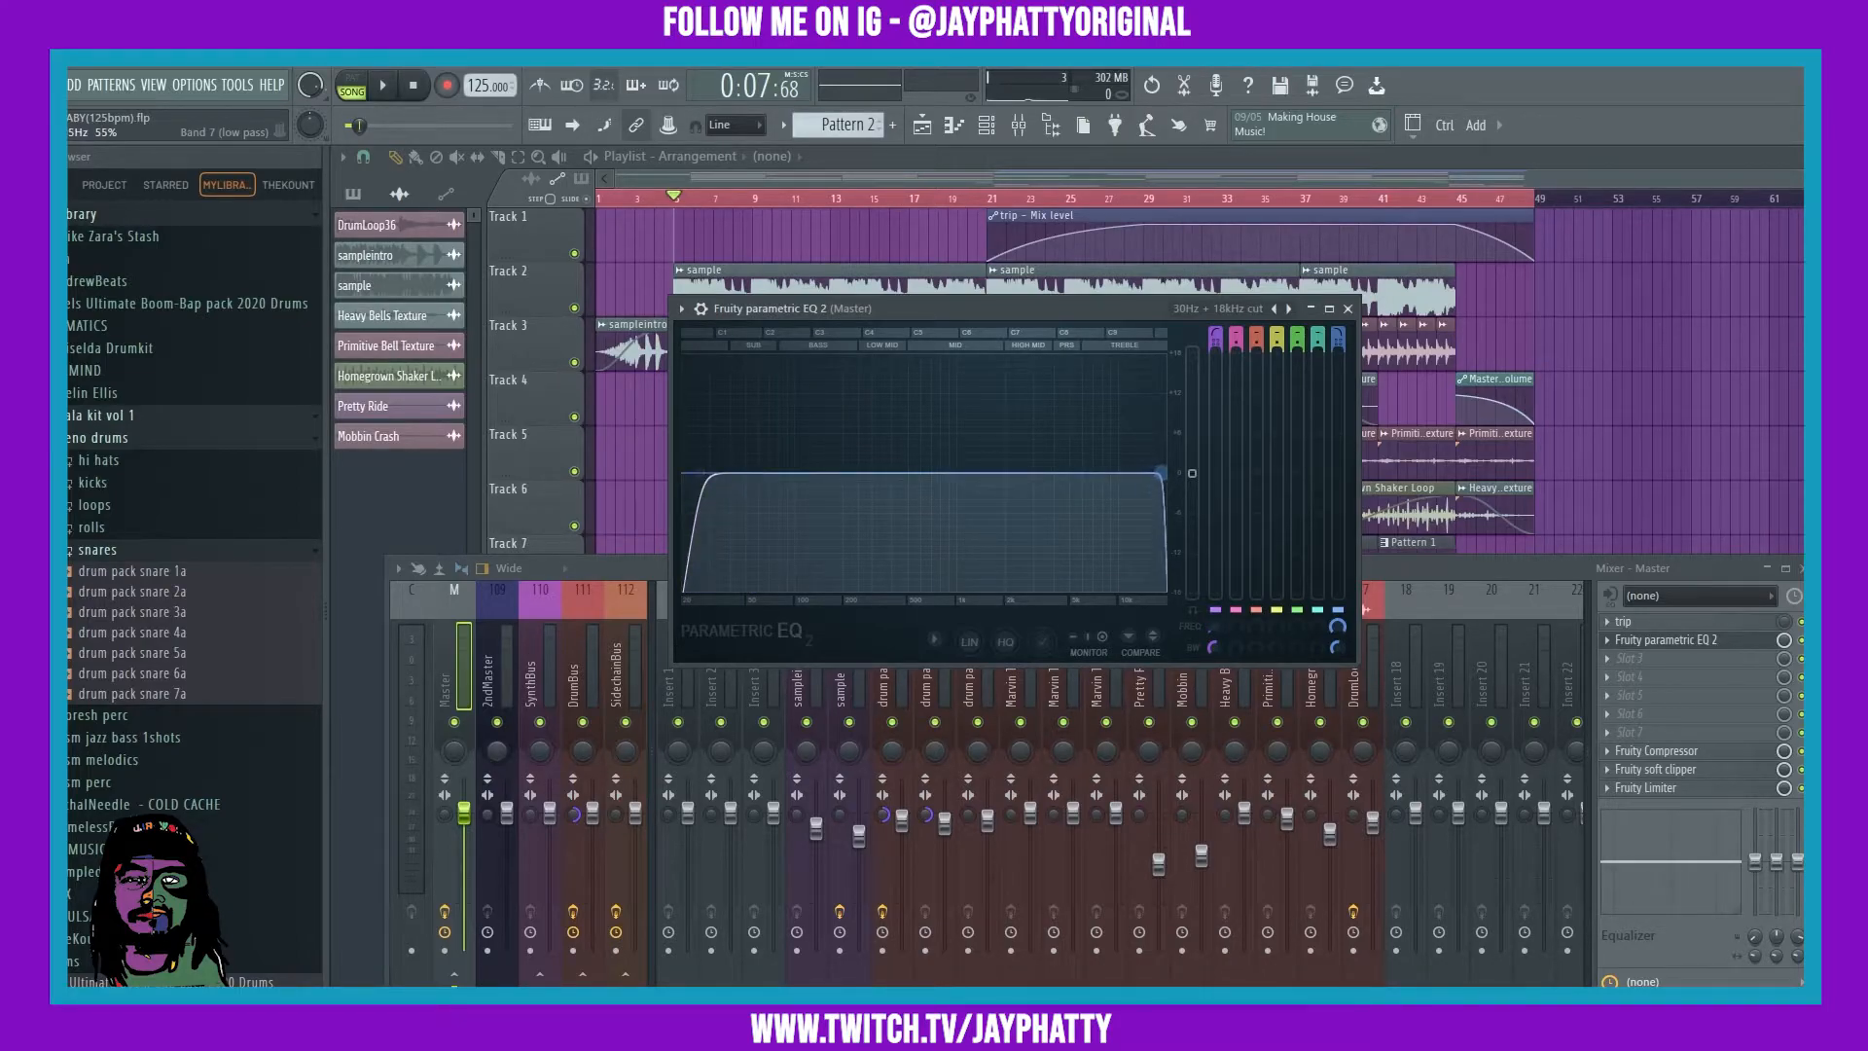
{"action": "left_click", "coordinate": [382, 86]}
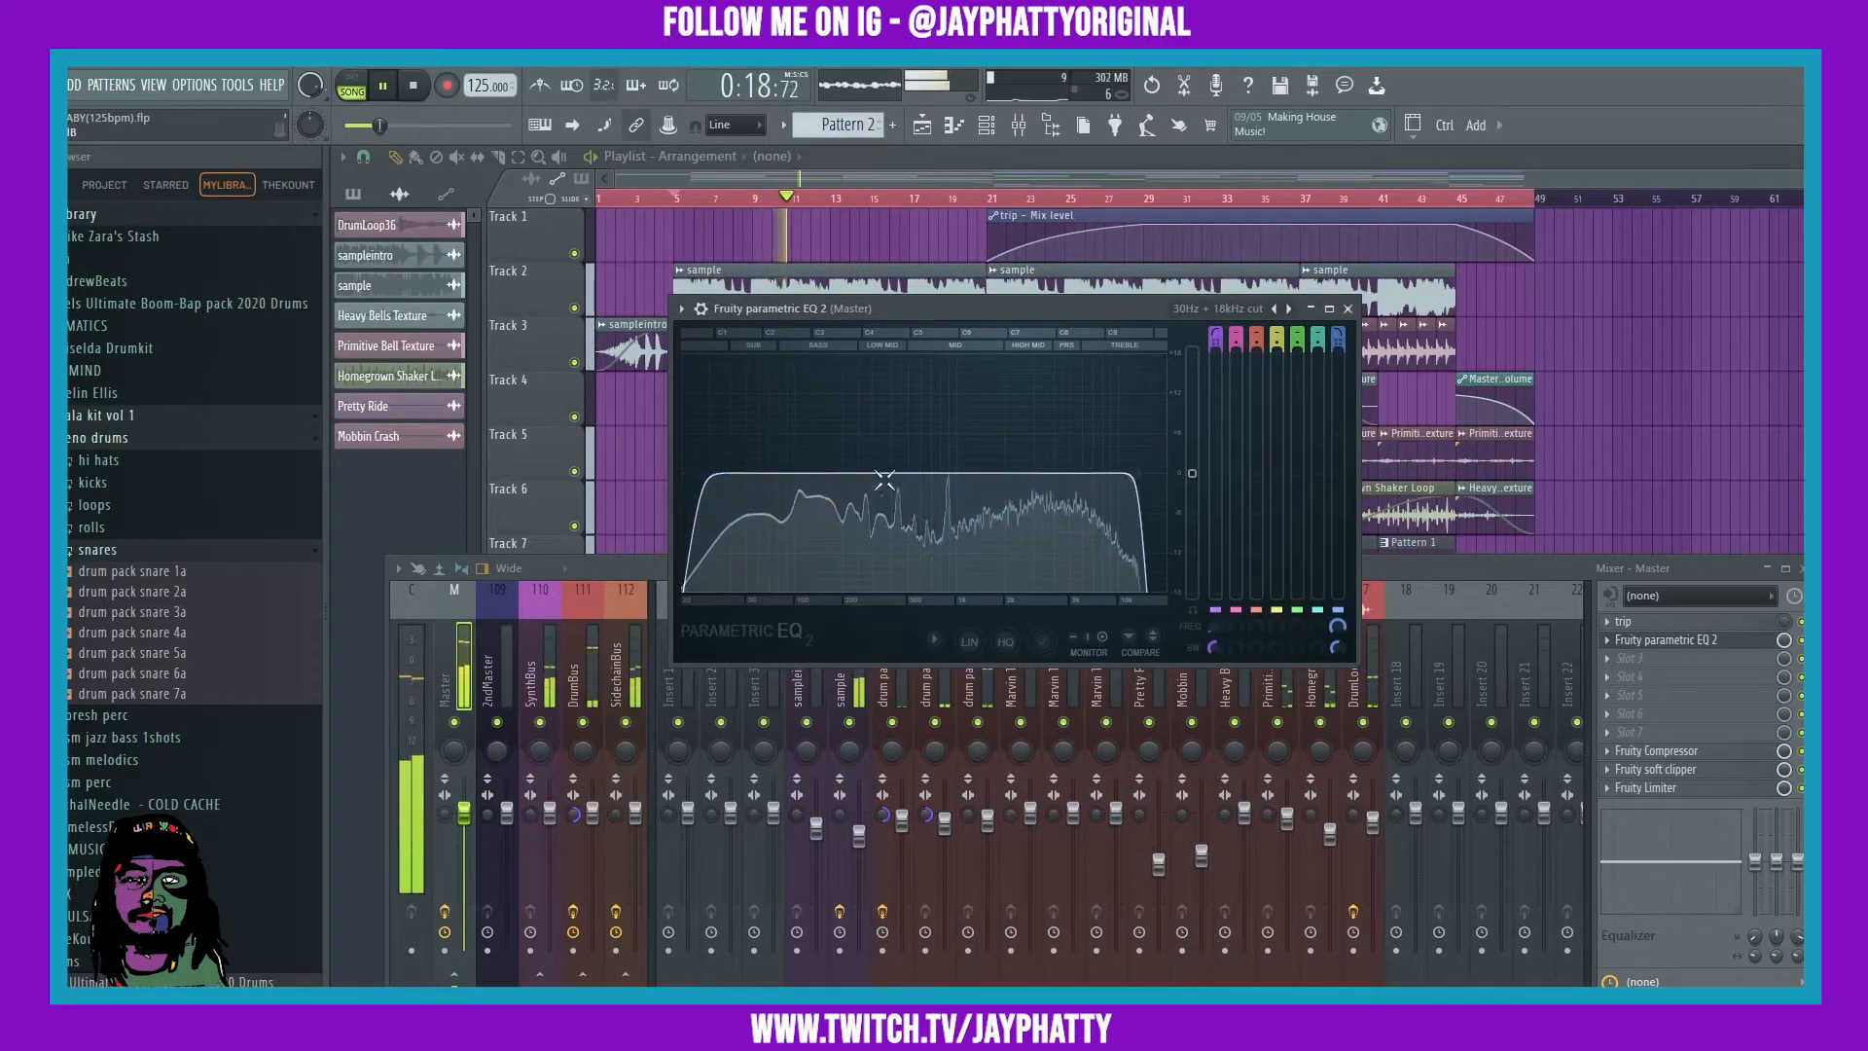
{"action": "left_click_drag", "start_coordinate": [880, 478], "coordinate": [858, 473]}
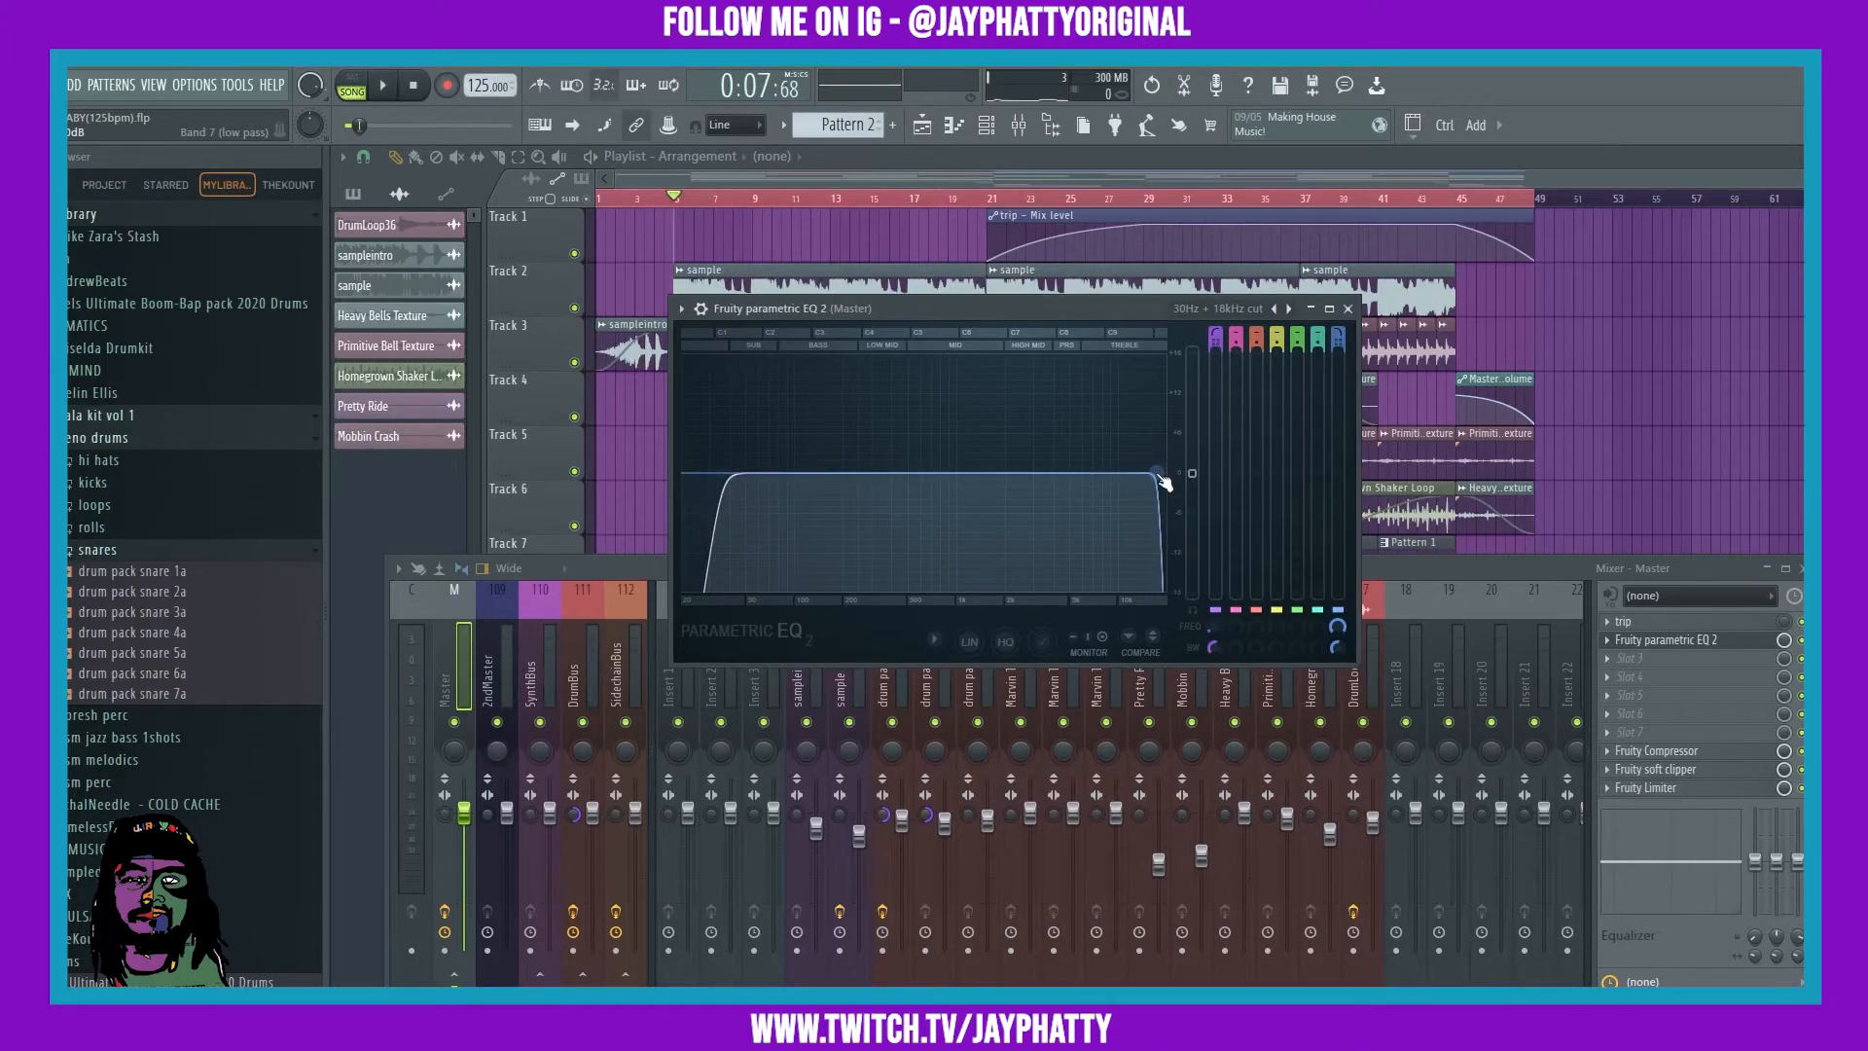
- Pull the Band 7 low-pass cutoff down and check its automation options
{"action": "left_click_drag", "start_coordinate": [1156, 472], "coordinate": [1102, 473]}
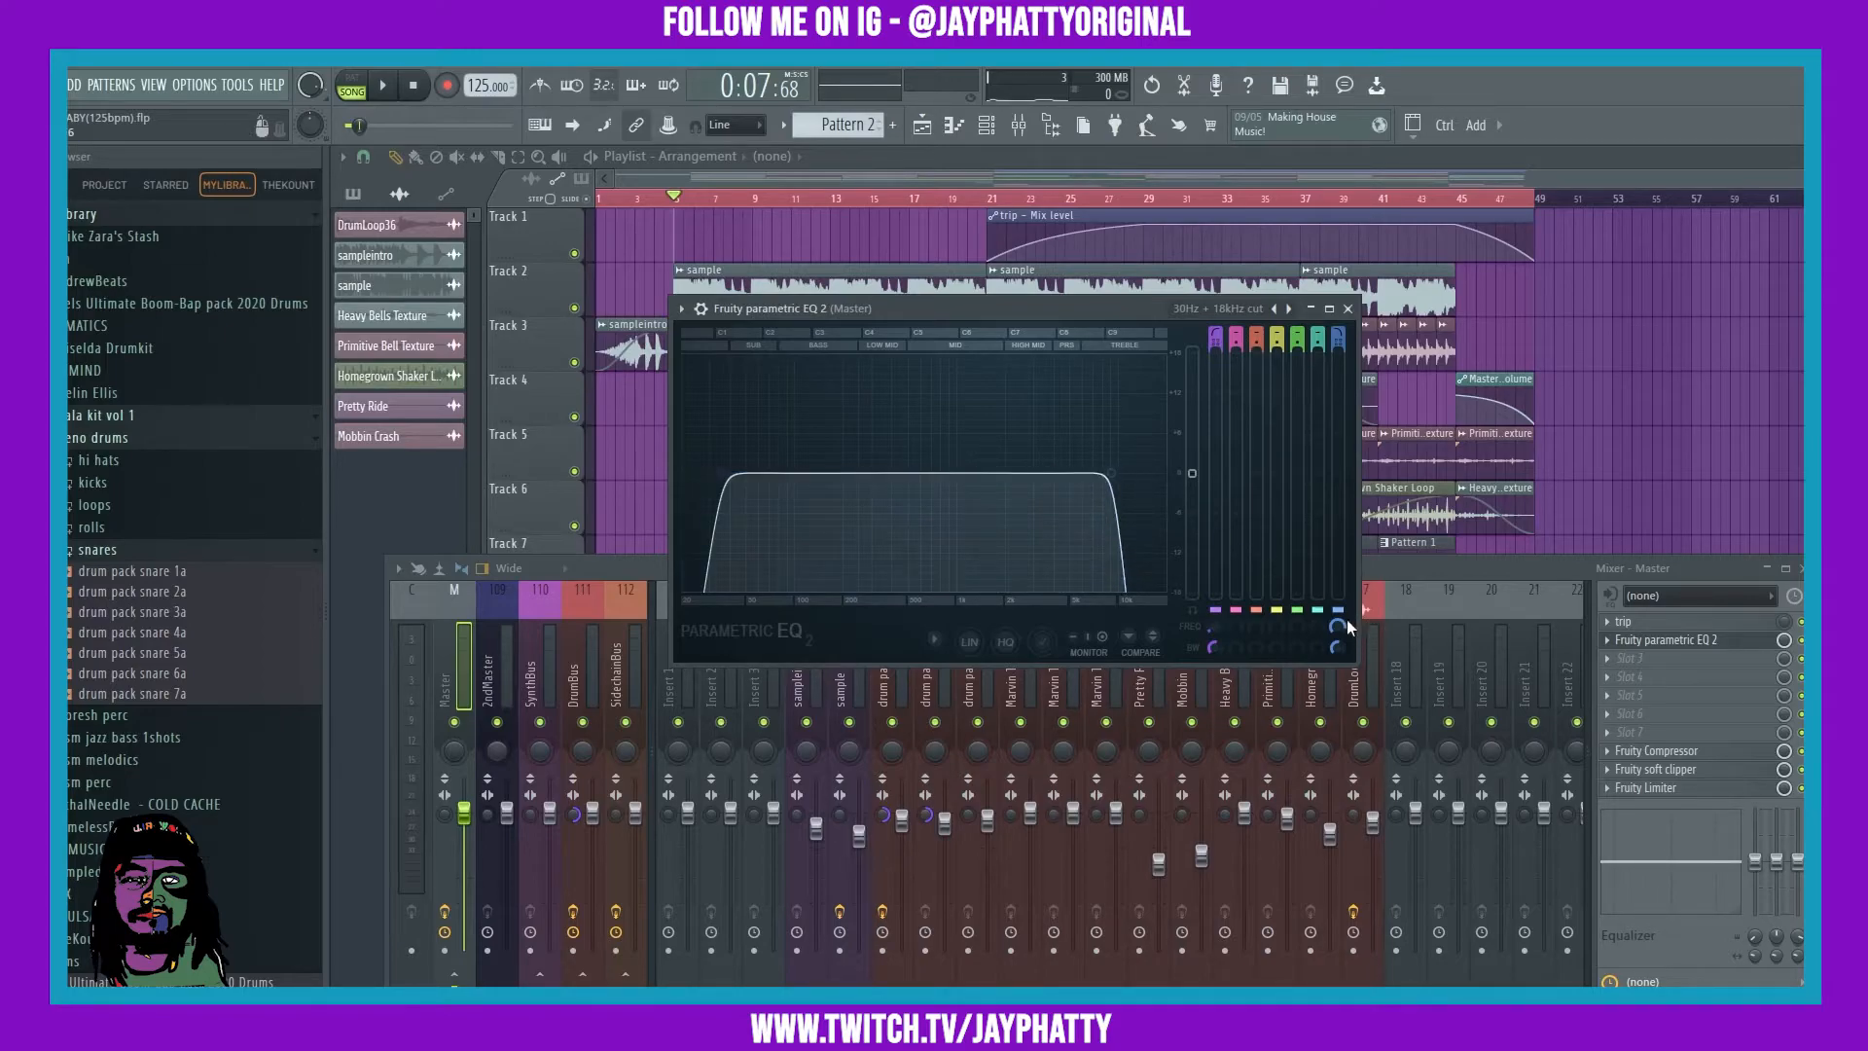
{"action": "left_click_drag", "start_coordinate": [1340, 624], "coordinate": [708, 477]}
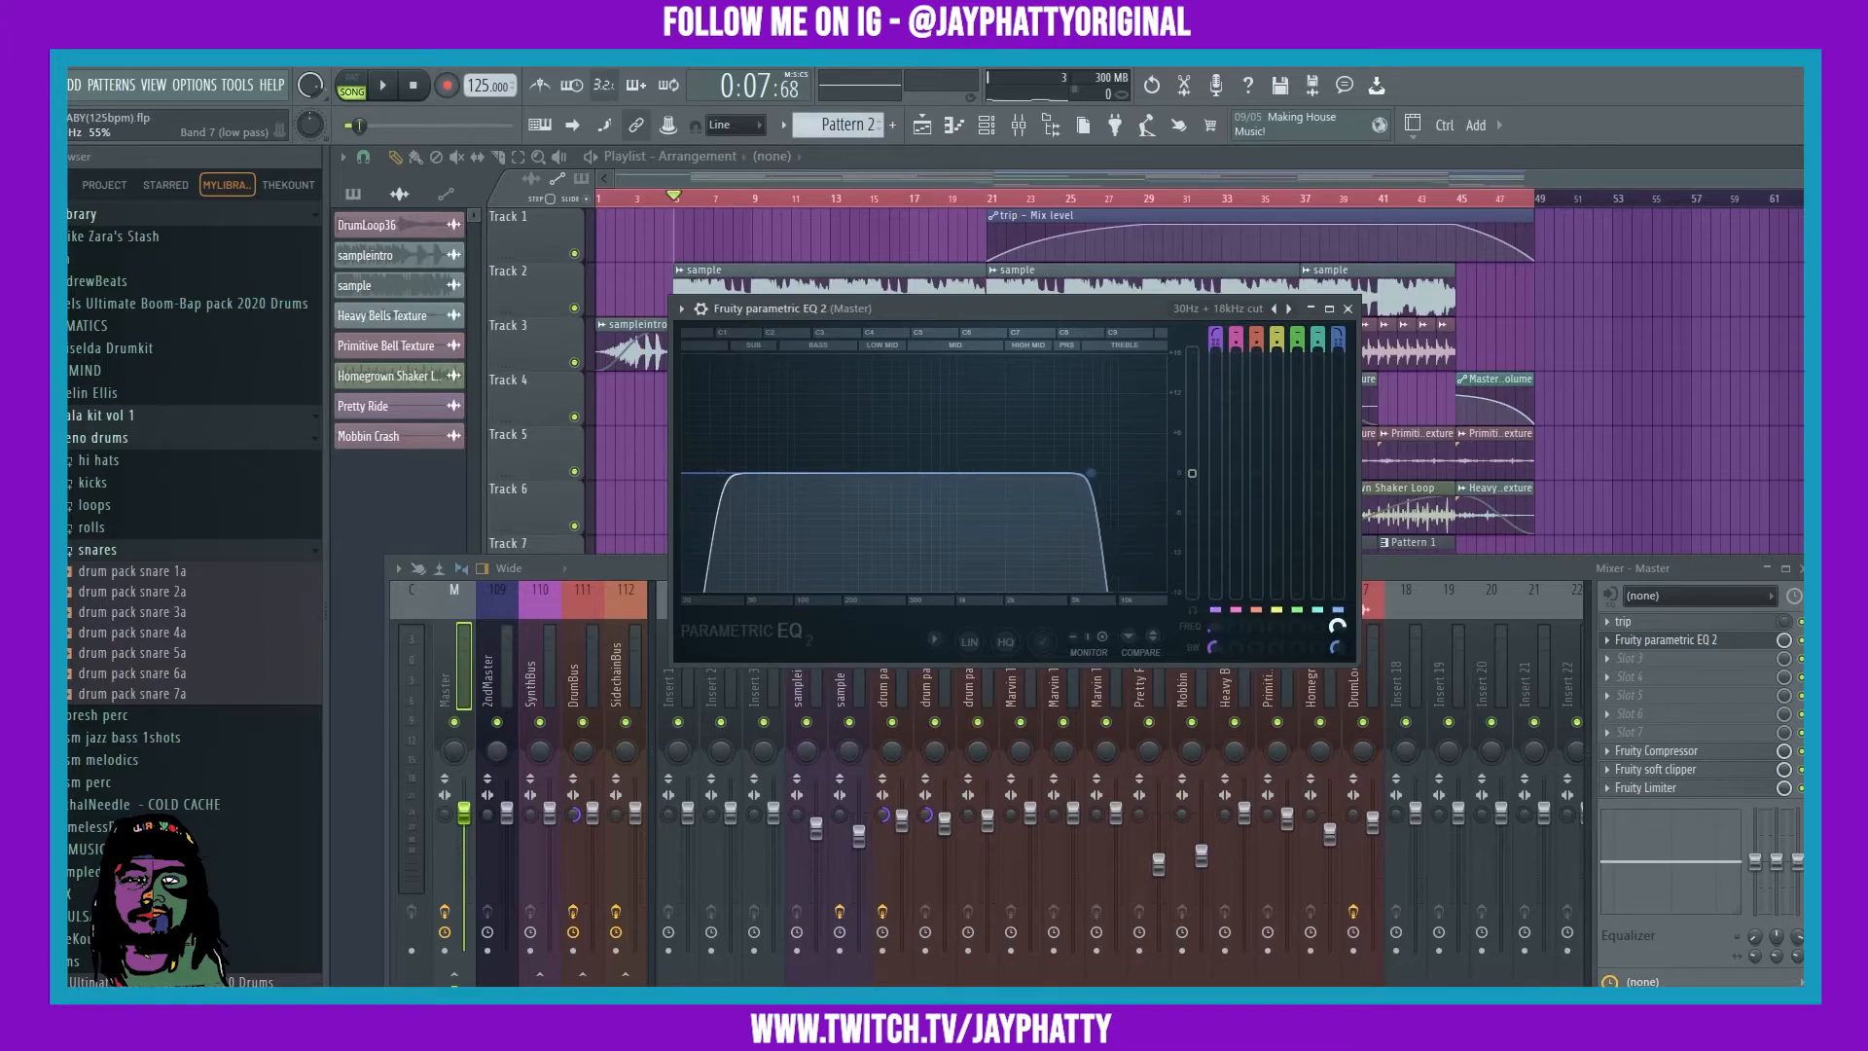
{"action": "right_click", "coordinate": [1335, 628]}
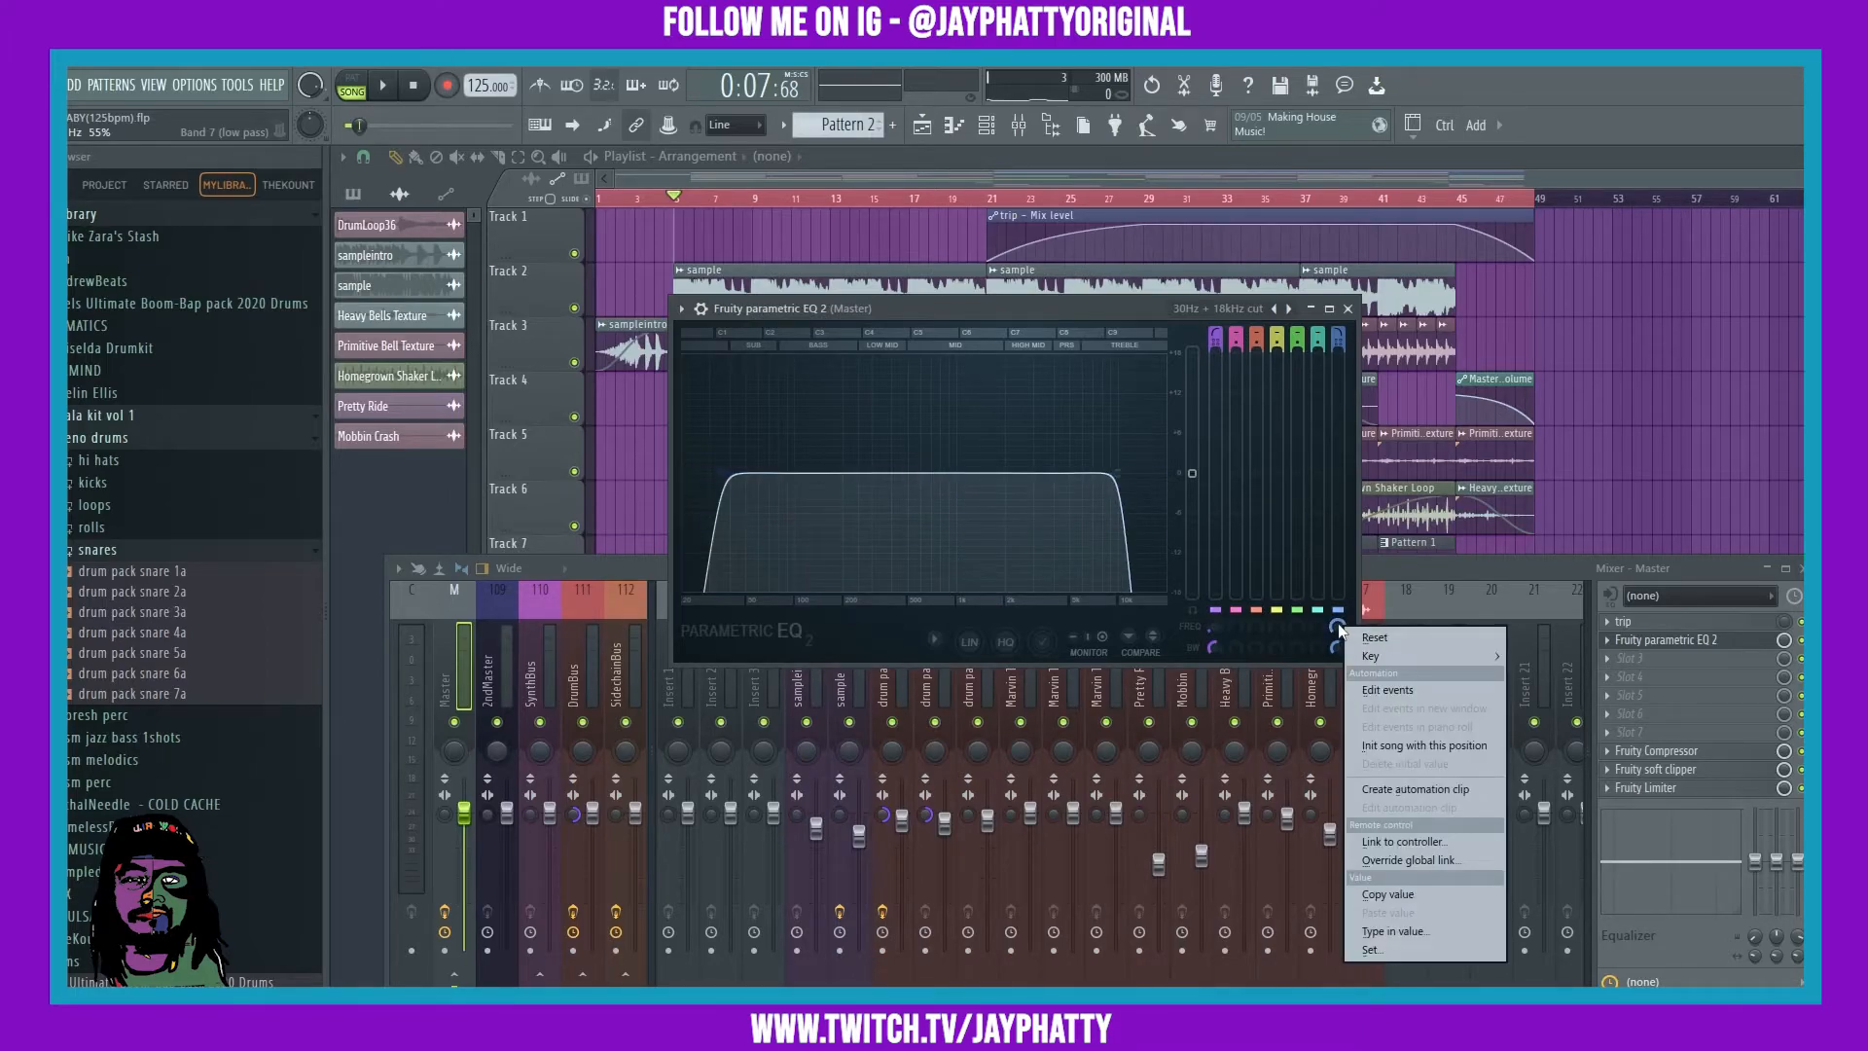
{"action": "left_click", "coordinate": [1370, 656]}
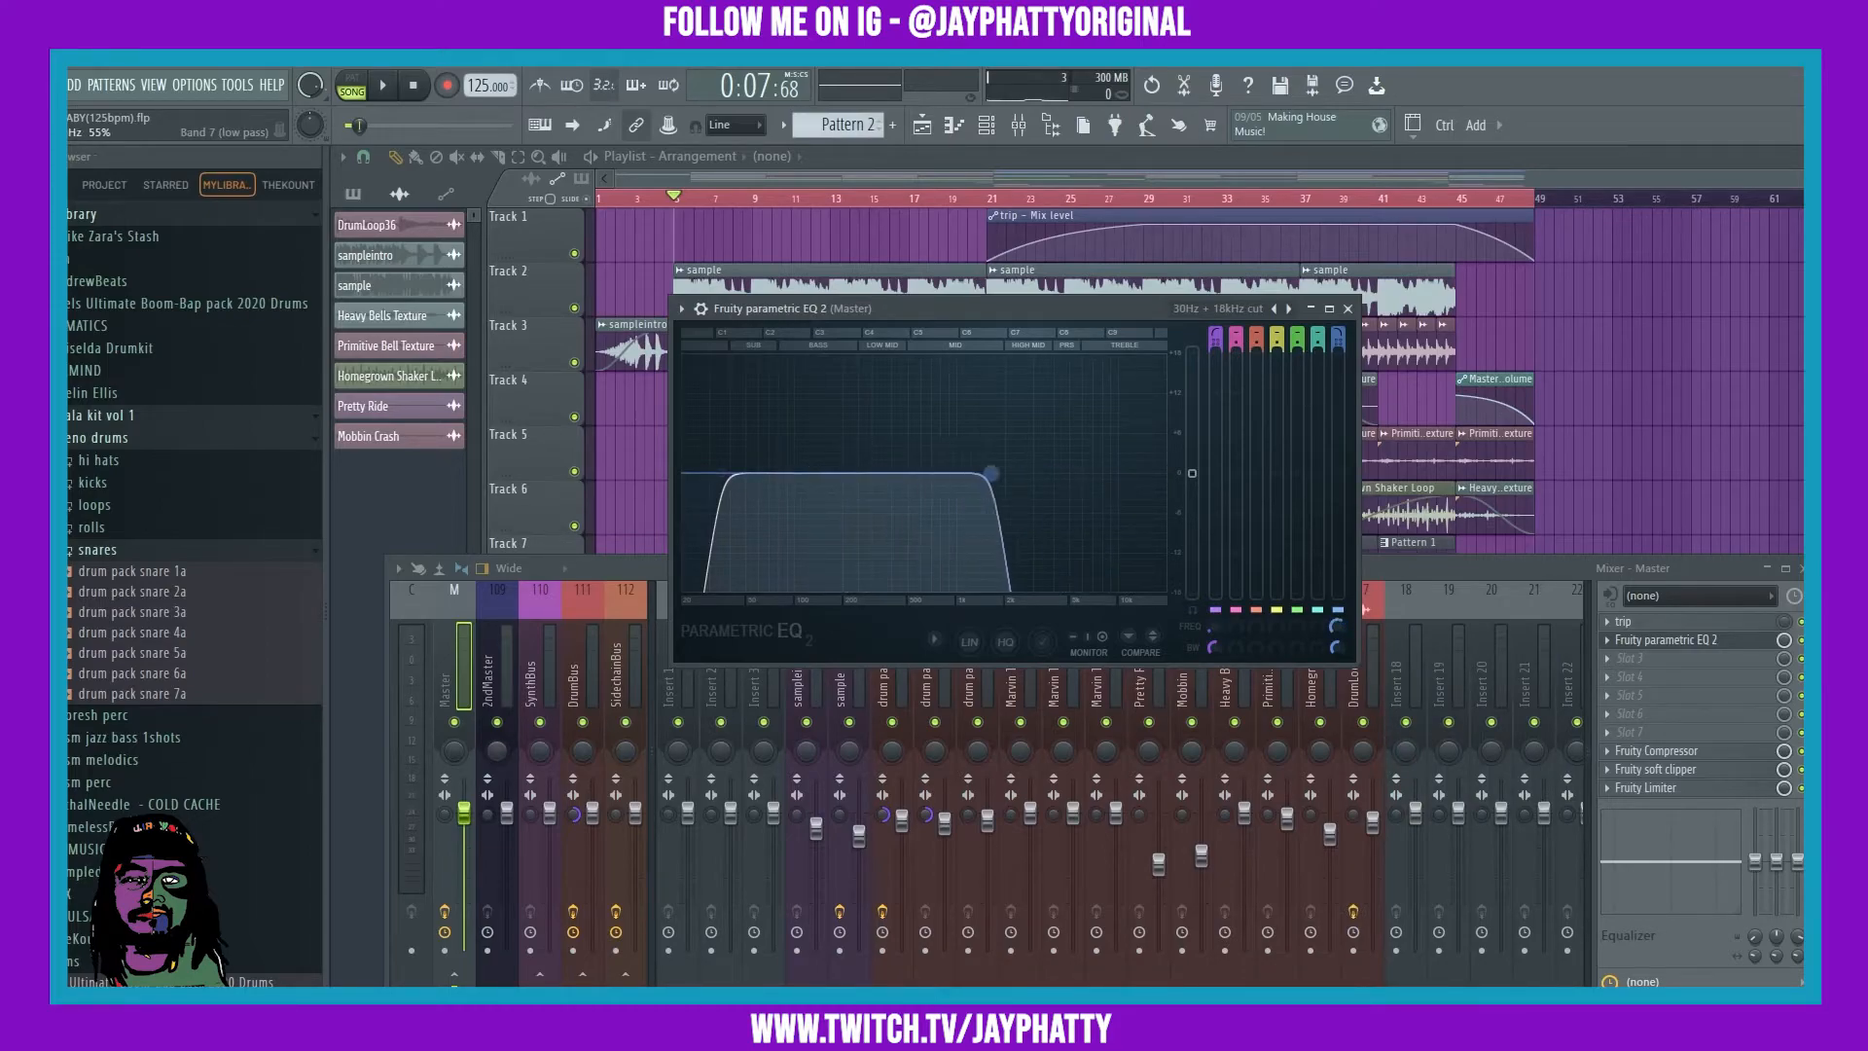
- Sweep the low-pass cutoff into the mids and play the song through the darker filter
{"action": "left_click_drag", "start_coordinate": [977, 480], "coordinate": [927, 480]}
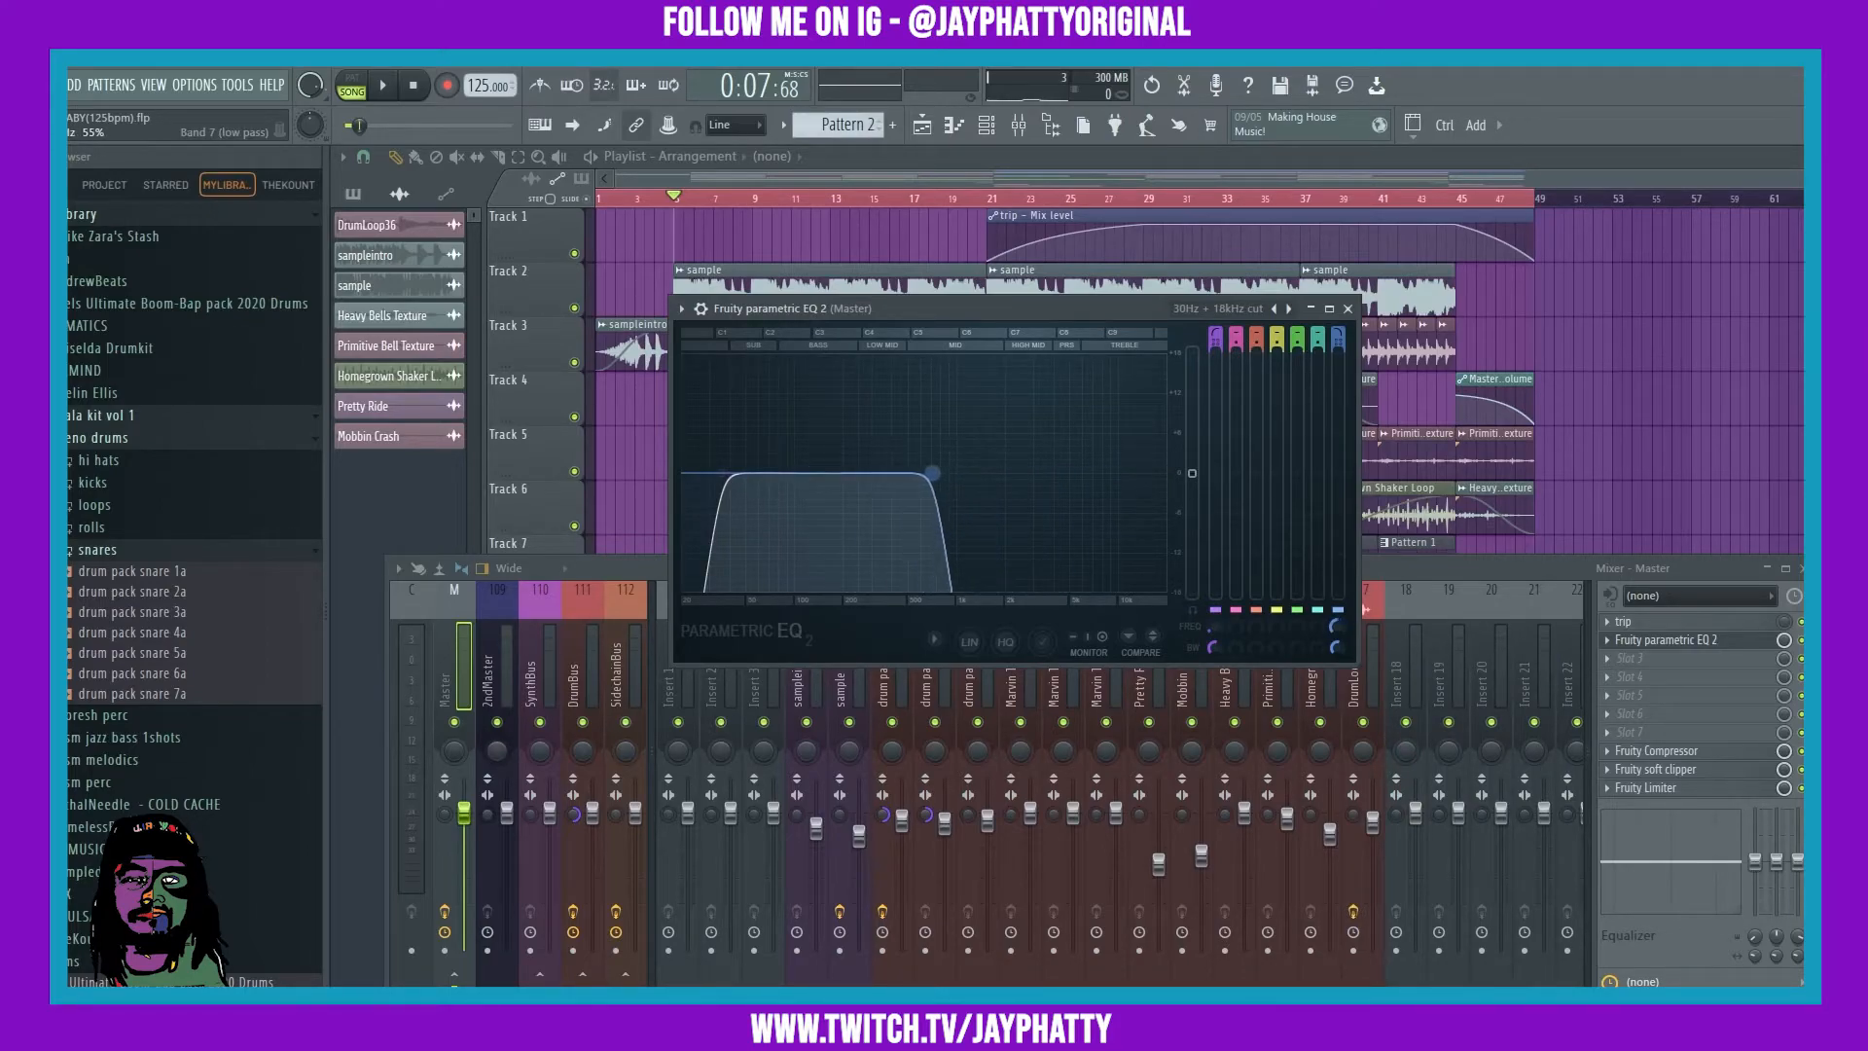
{"action": "left_click", "coordinate": [381, 83]}
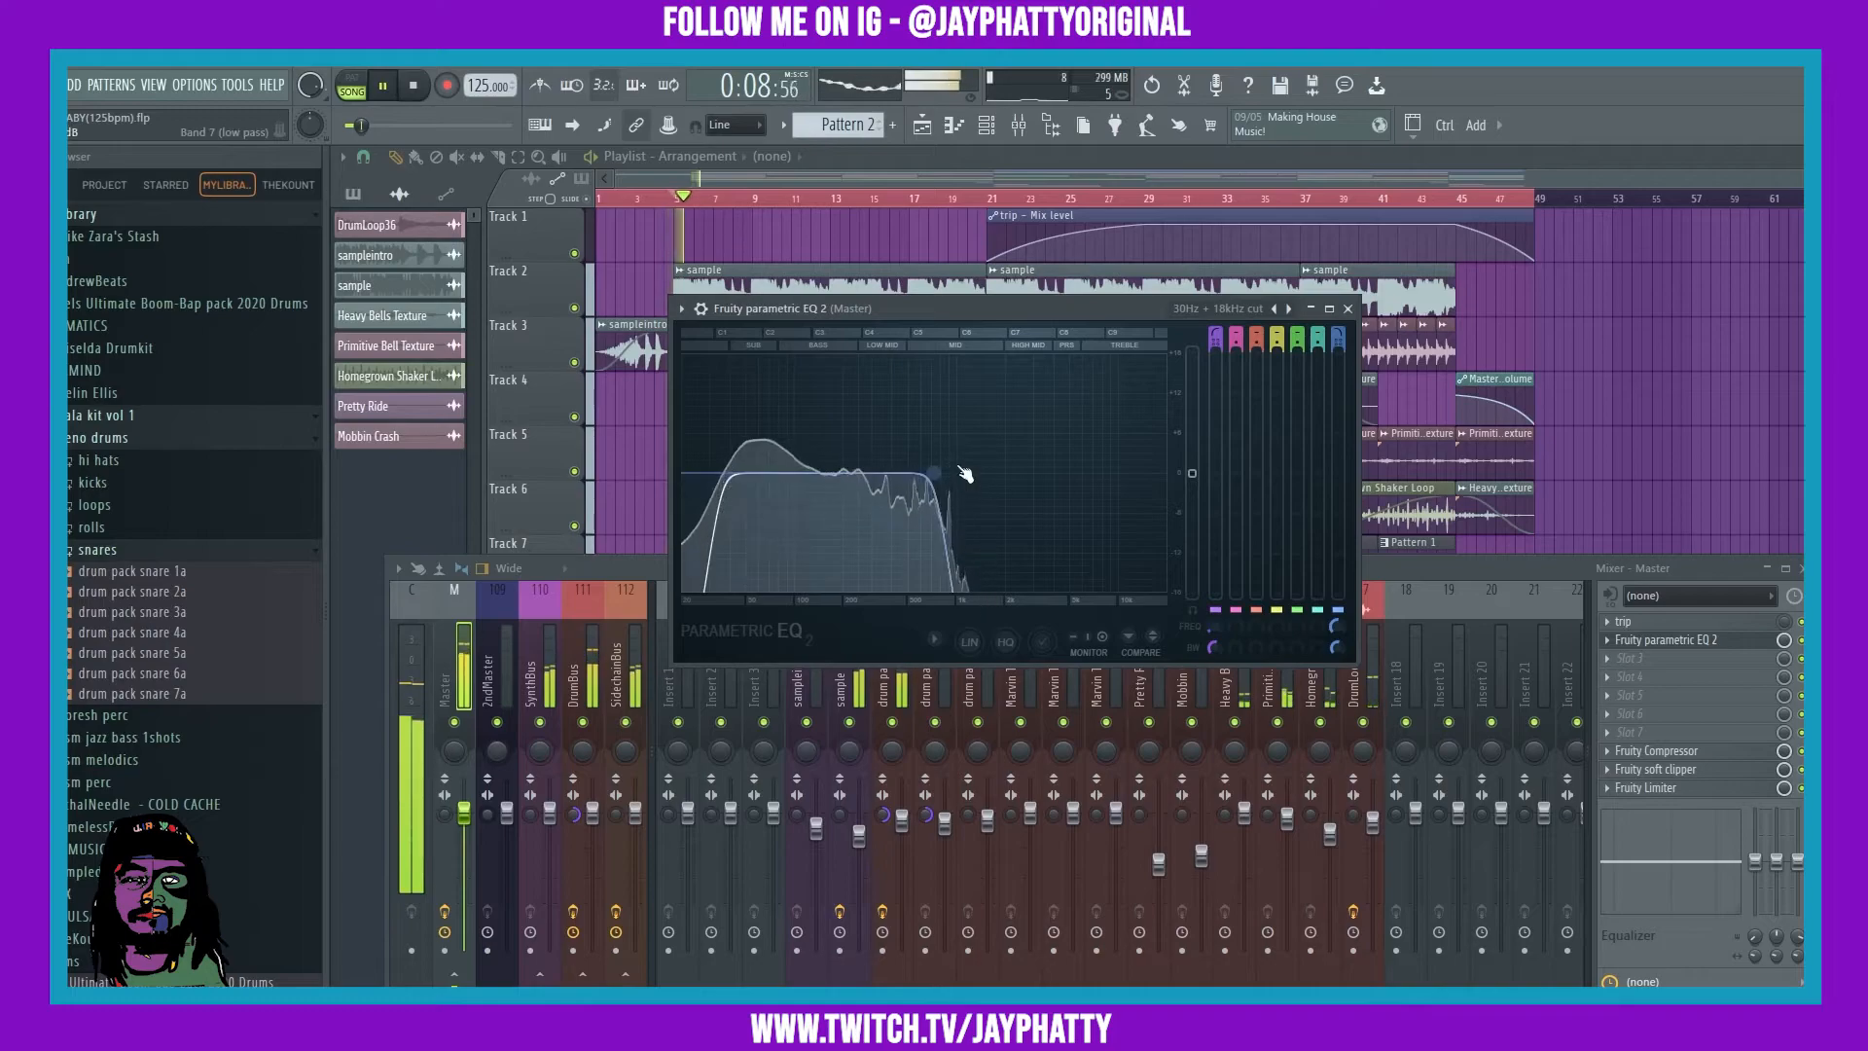